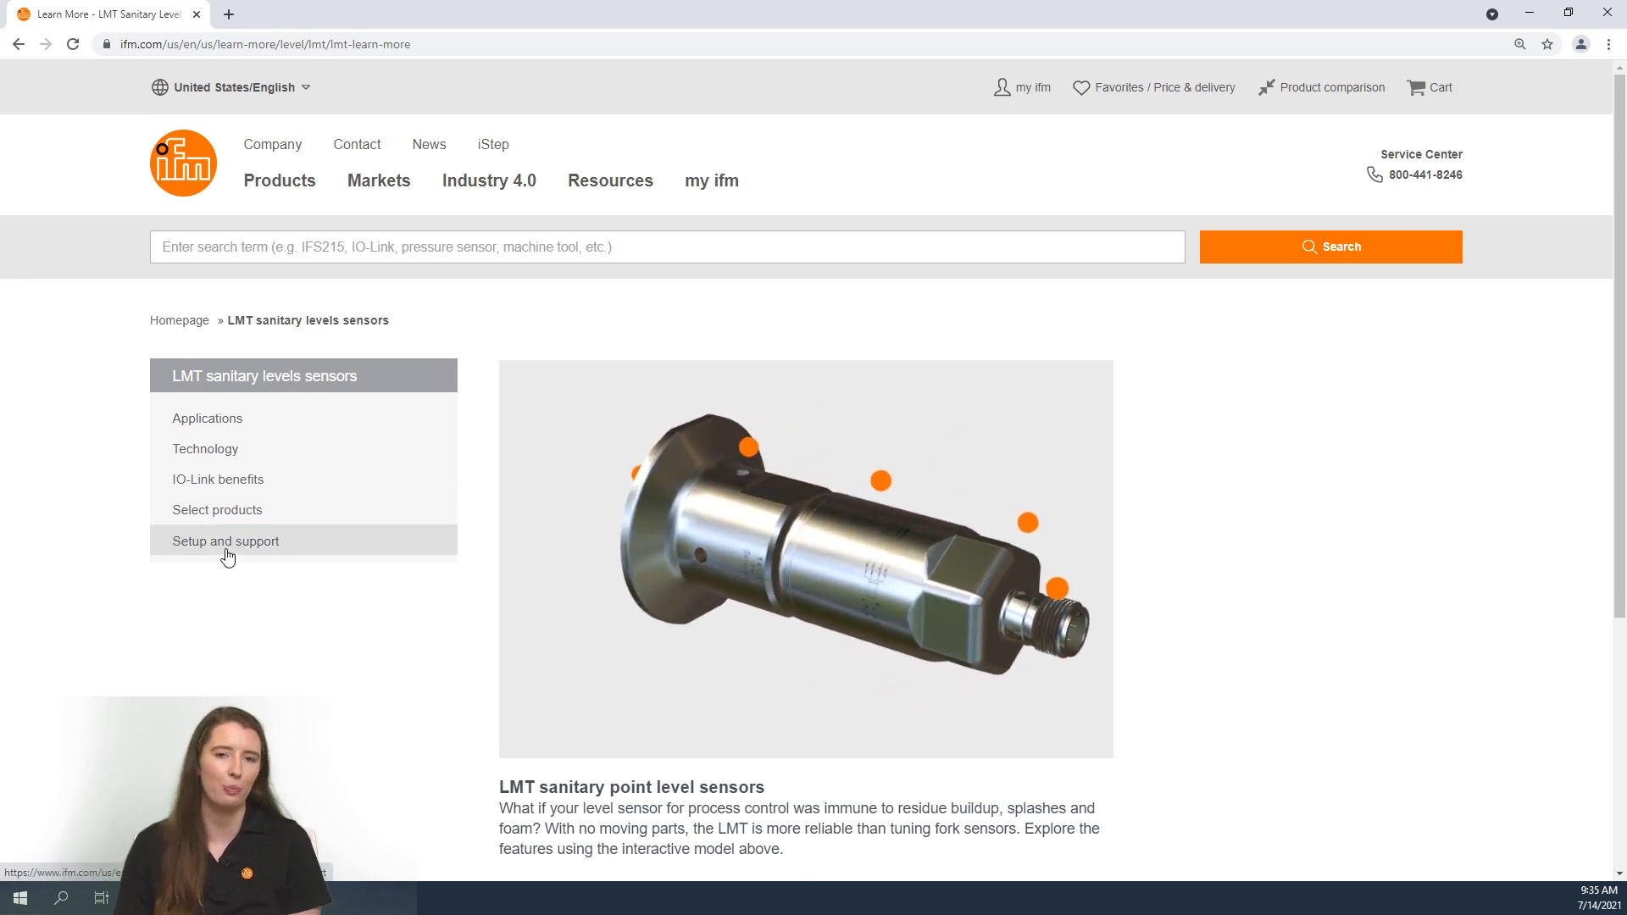
Open the LMT Programming guide under Setup and support and scroll to the Available parameters table
left_click(226, 540)
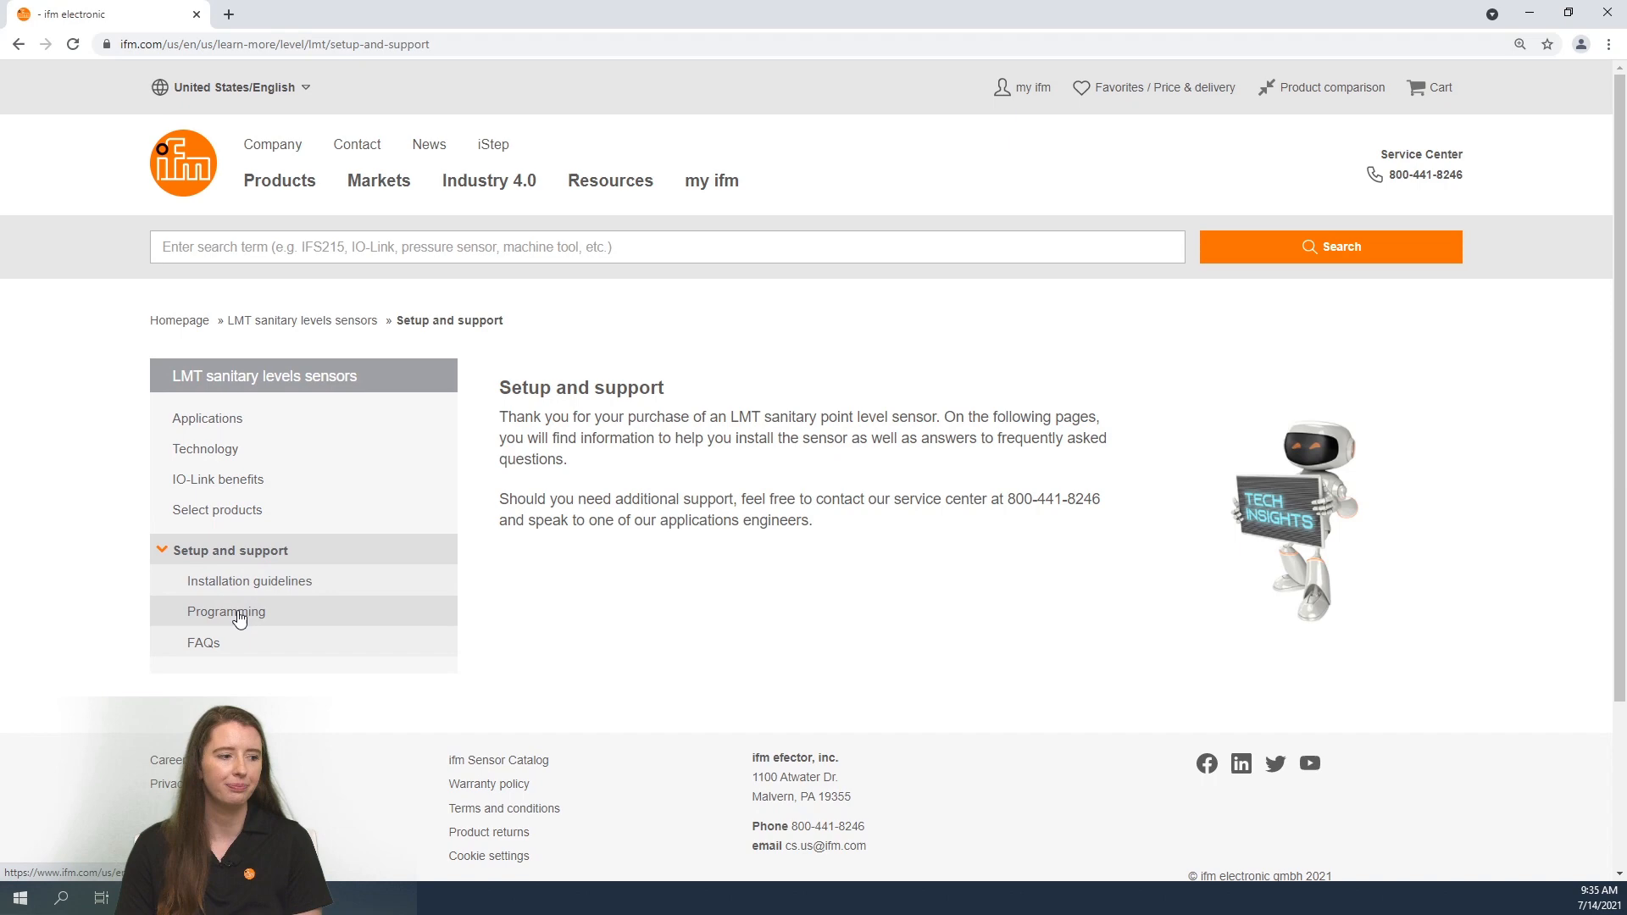
left_click(226, 611)
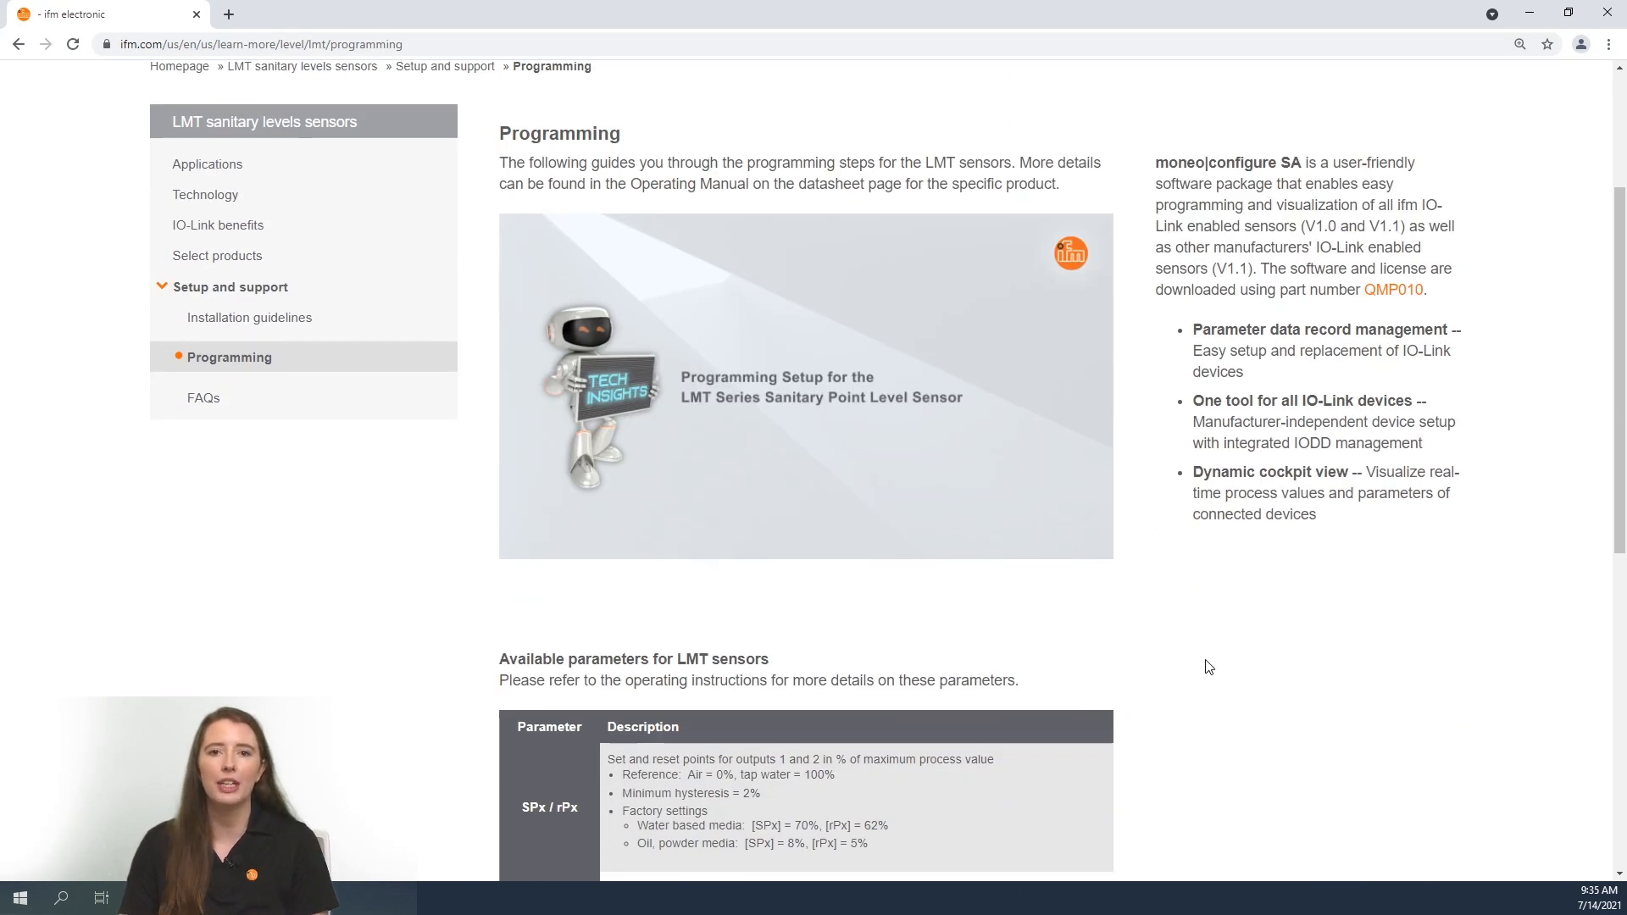
scroll("down", 3)
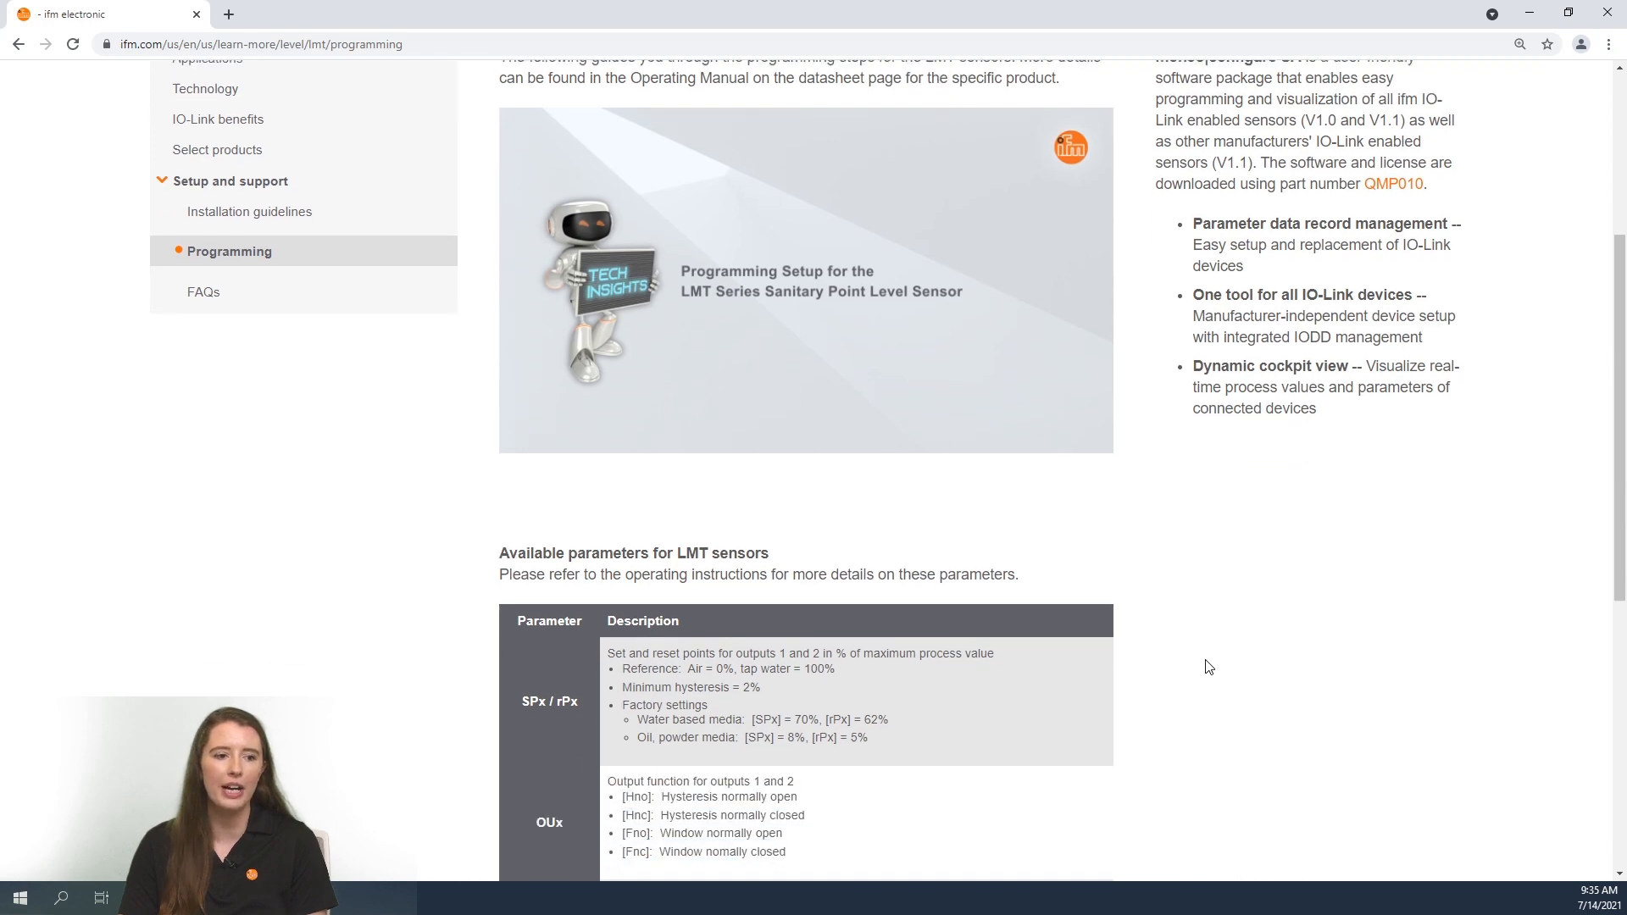
scroll("down", 3)
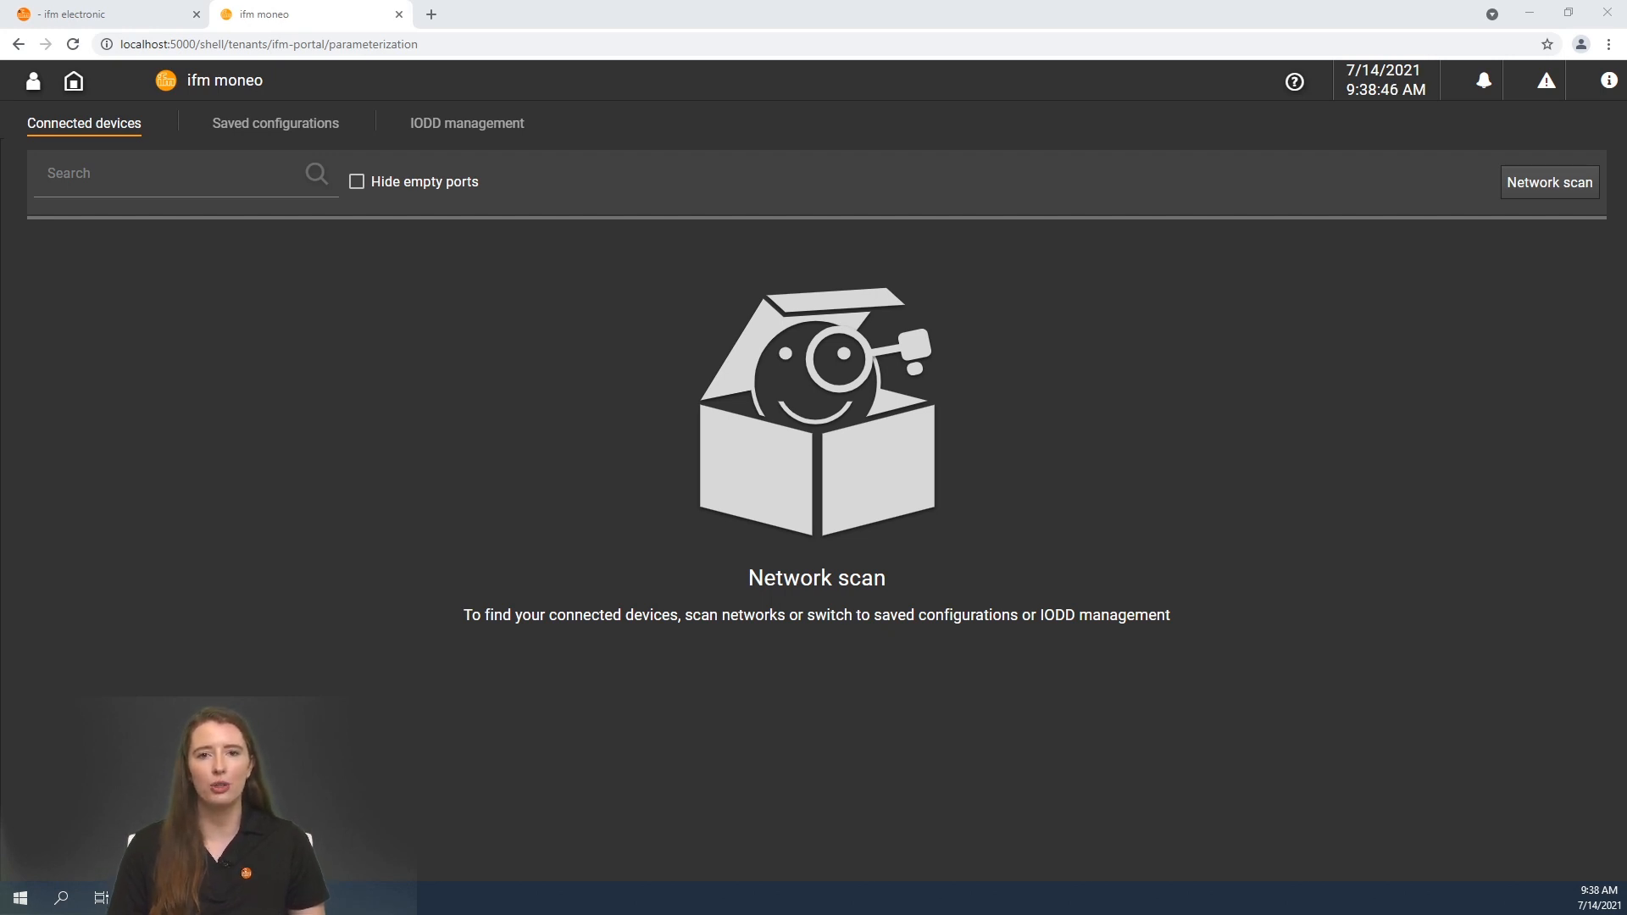
mouse_move(1549, 183)
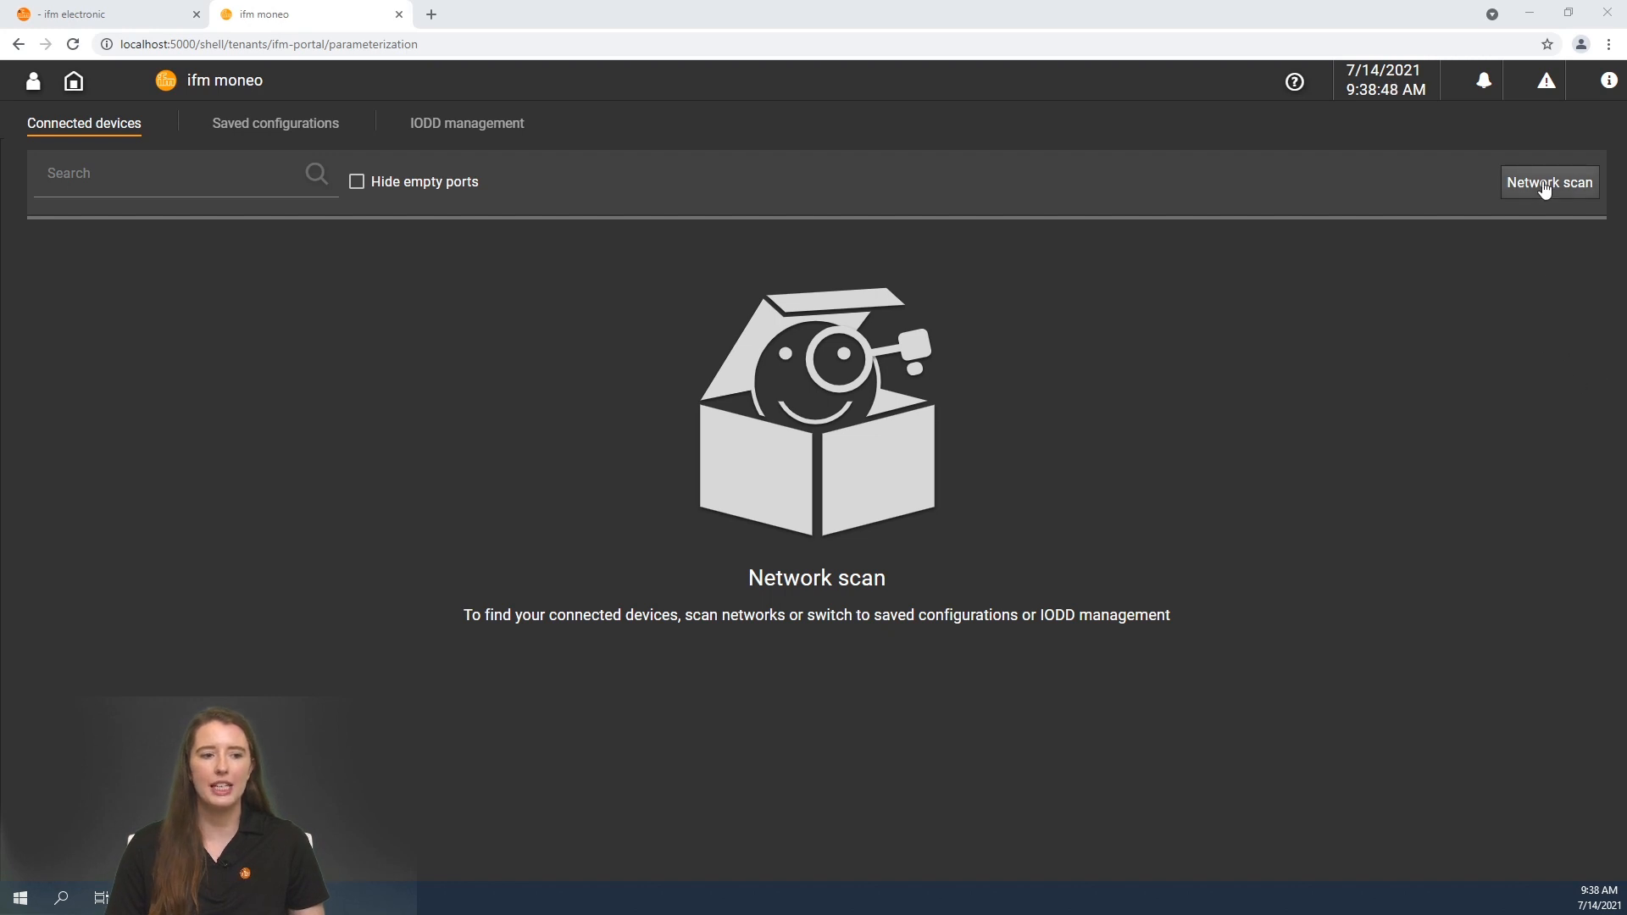
Scan only the USB port for the E30390 IO-Link master's devices
left_click(1547, 183)
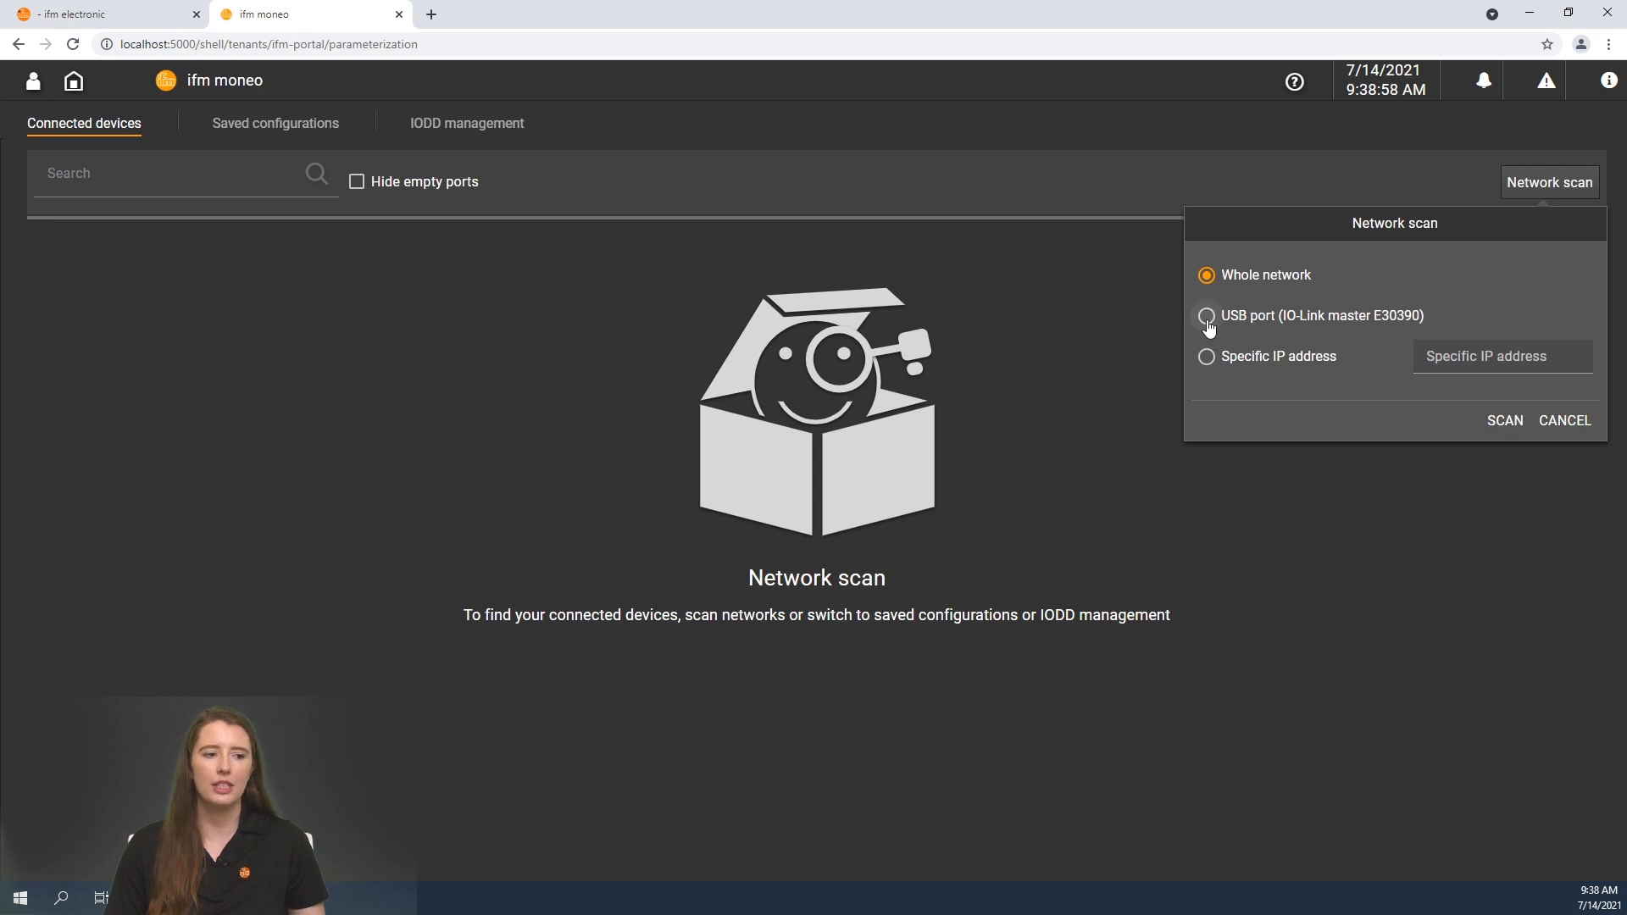
left_click(1205, 315)
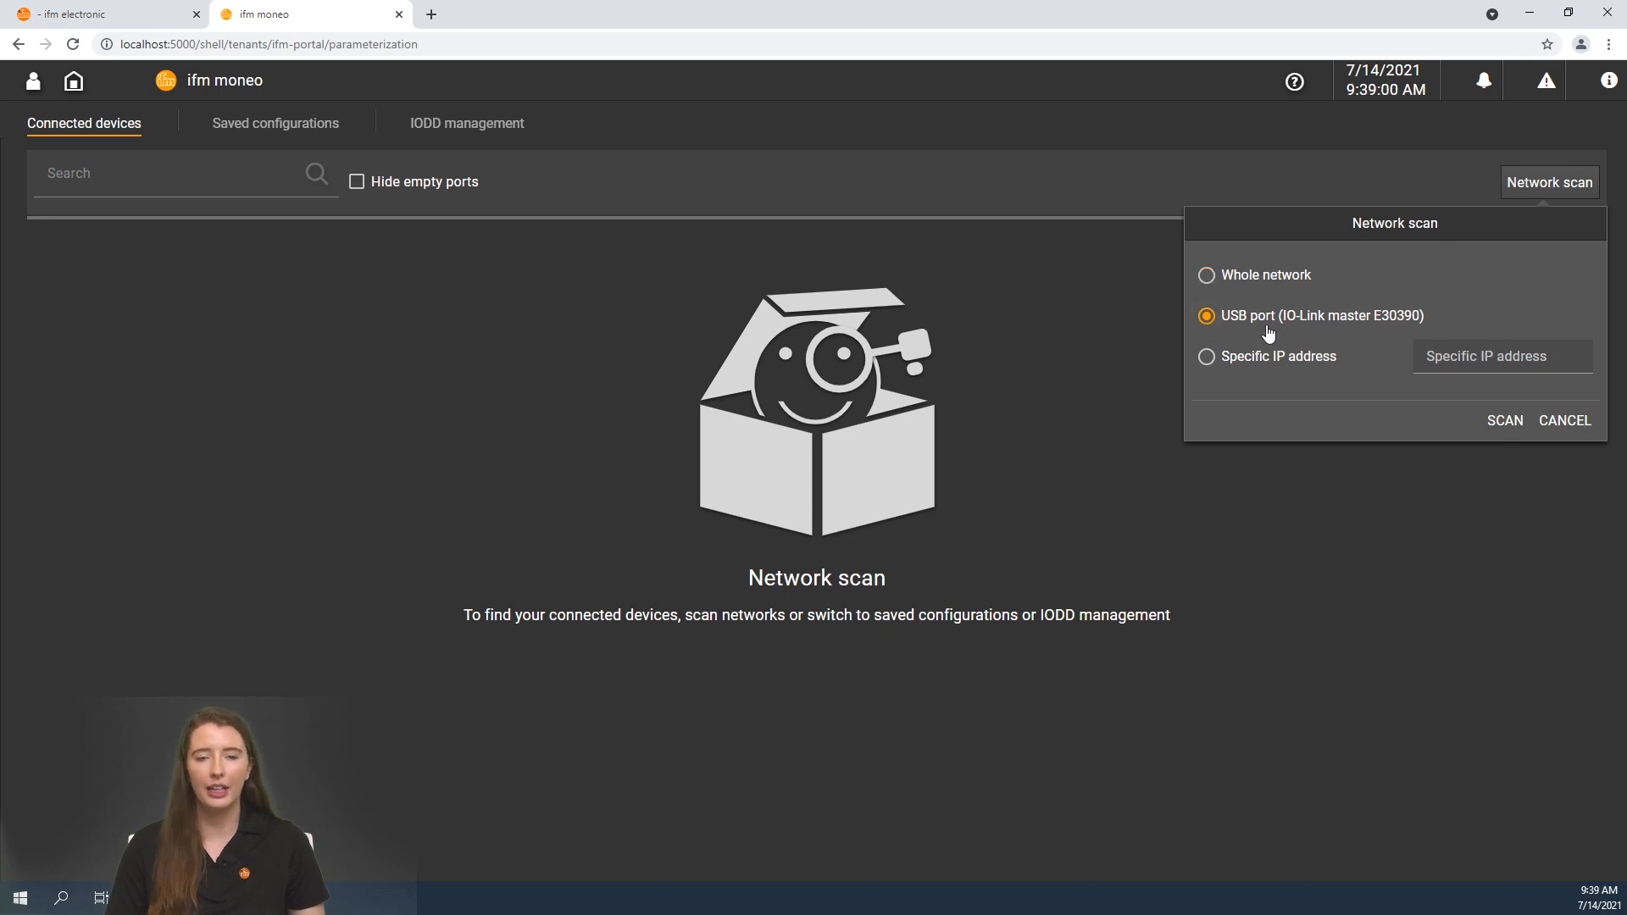
mouse_move(1312, 345)
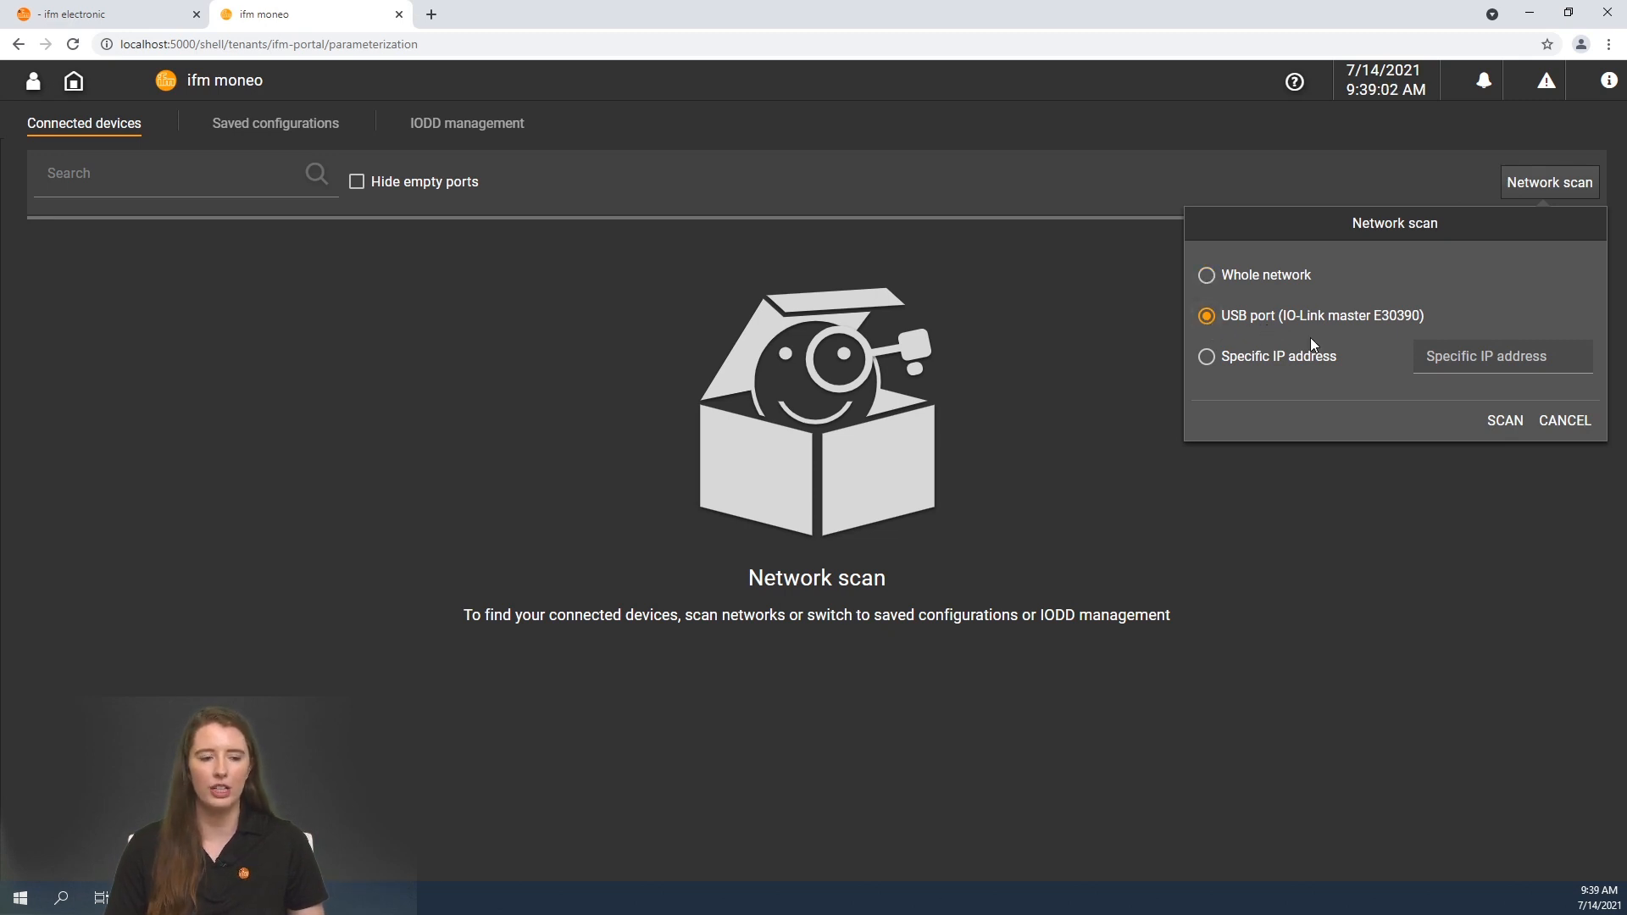
left_click(1503, 420)
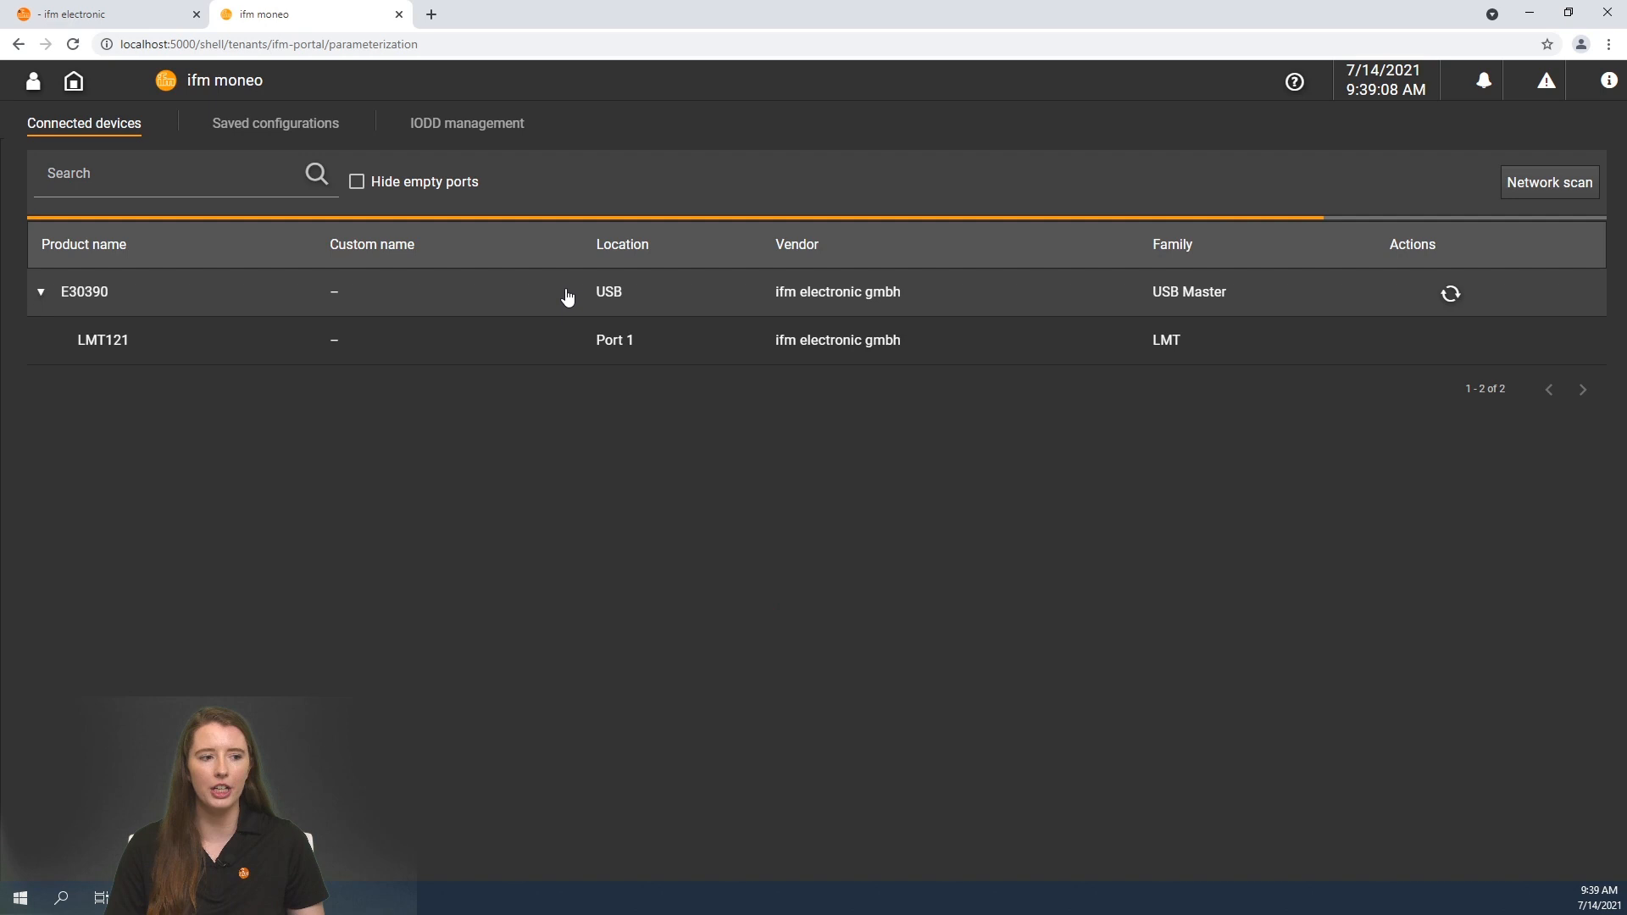
Open the LMT121 on Port 1 of the E30390 master to view its details
left_click(1450, 294)
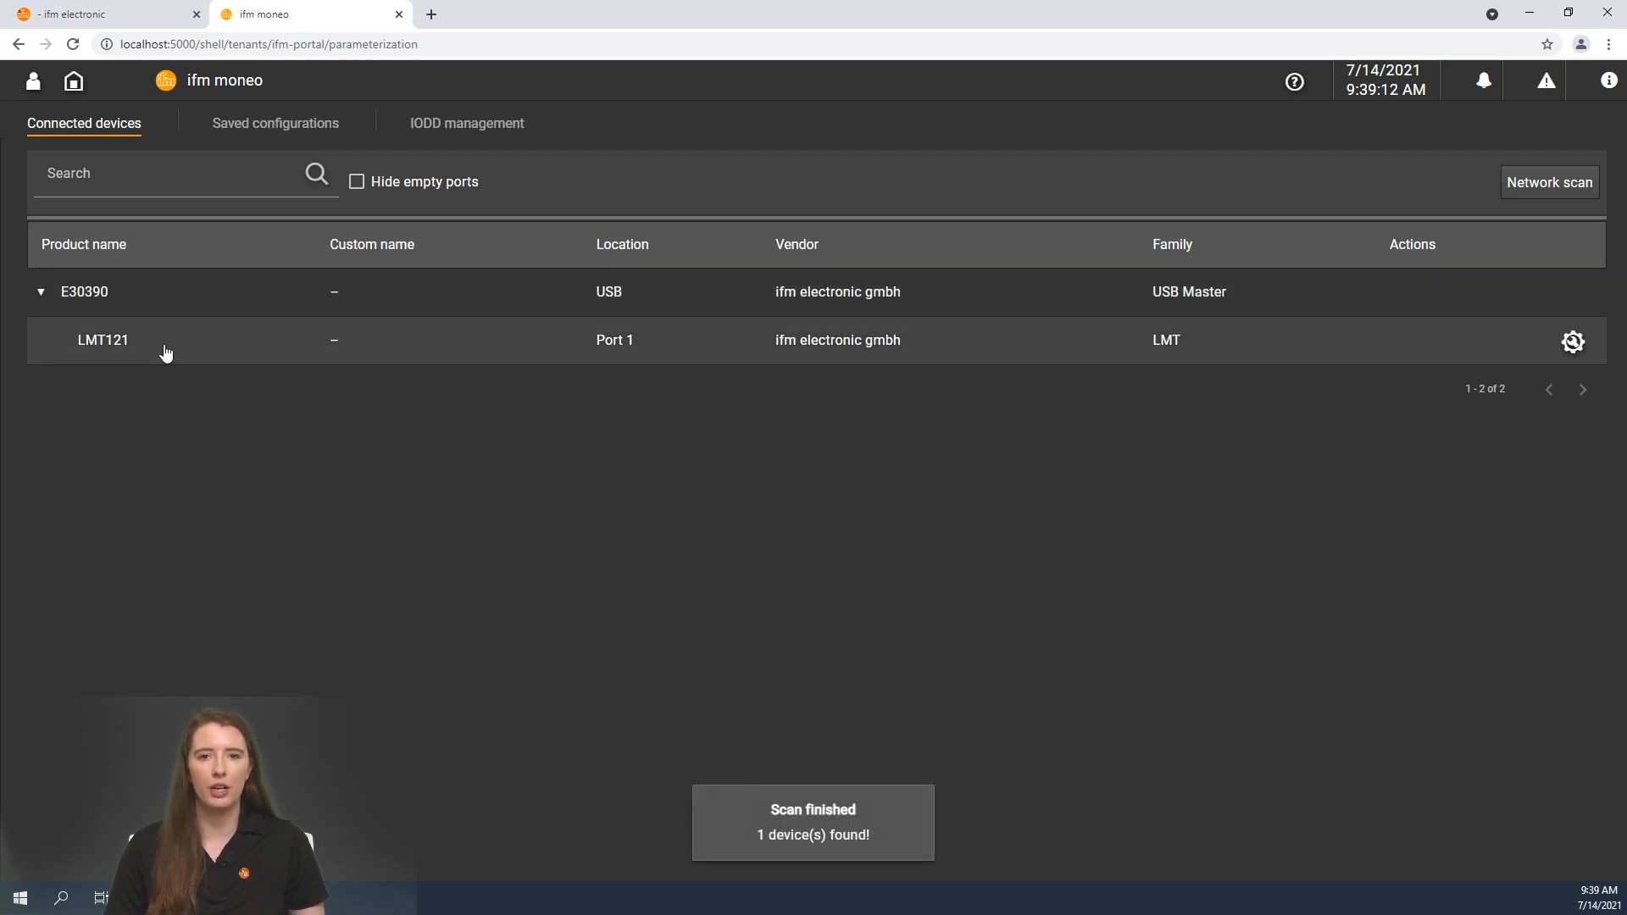
left_click(1572, 342)
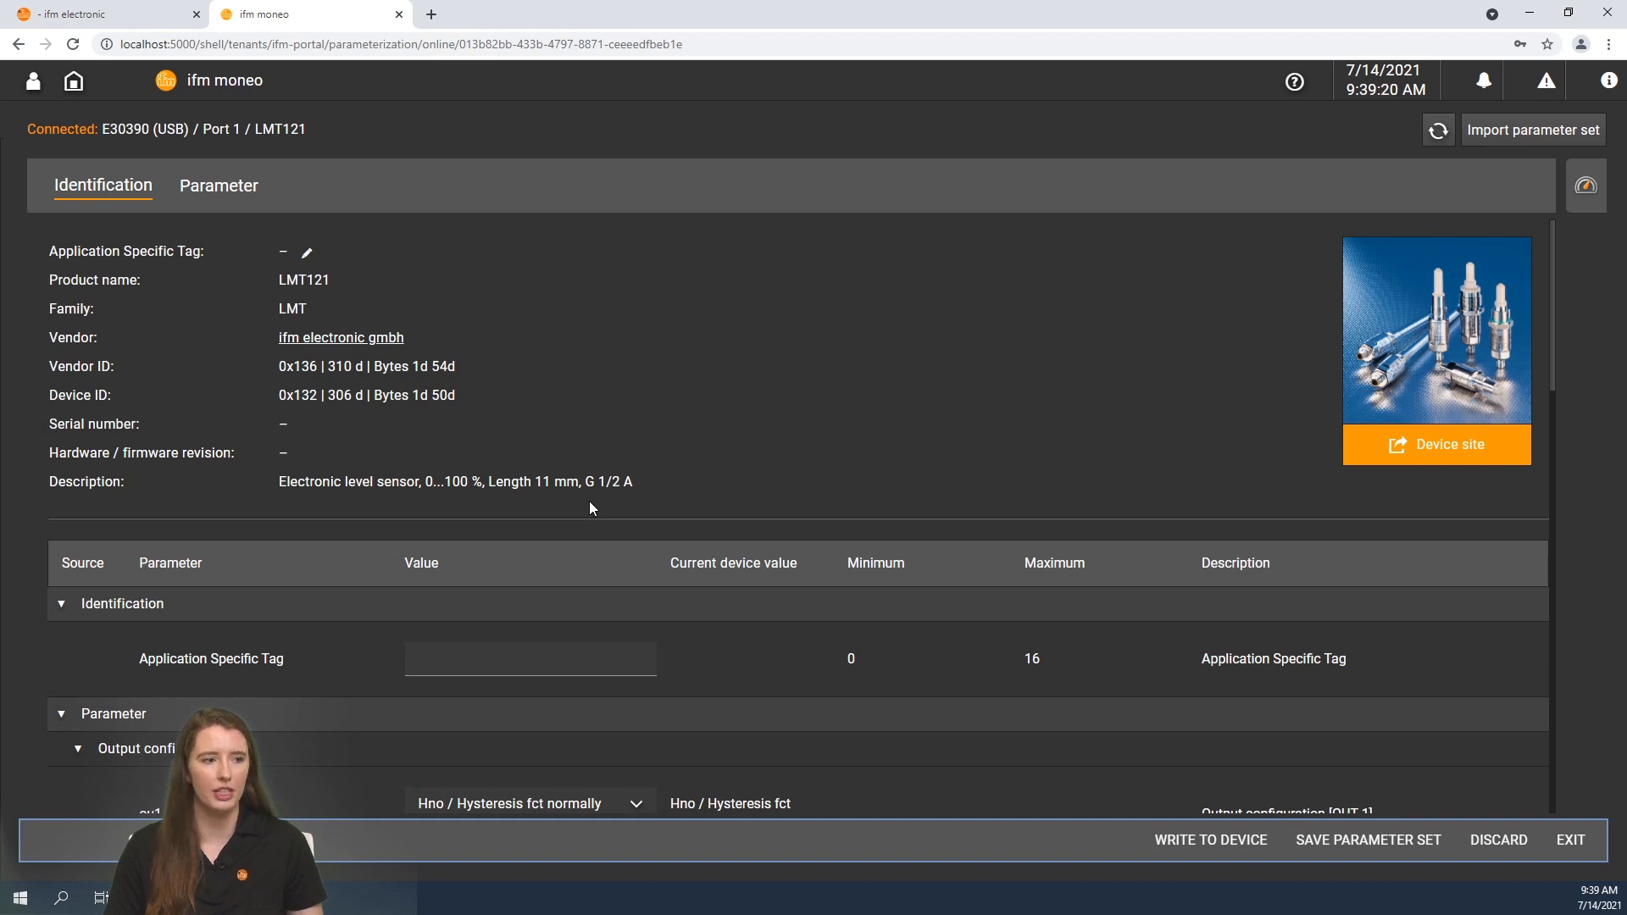
mouse_move(230, 373)
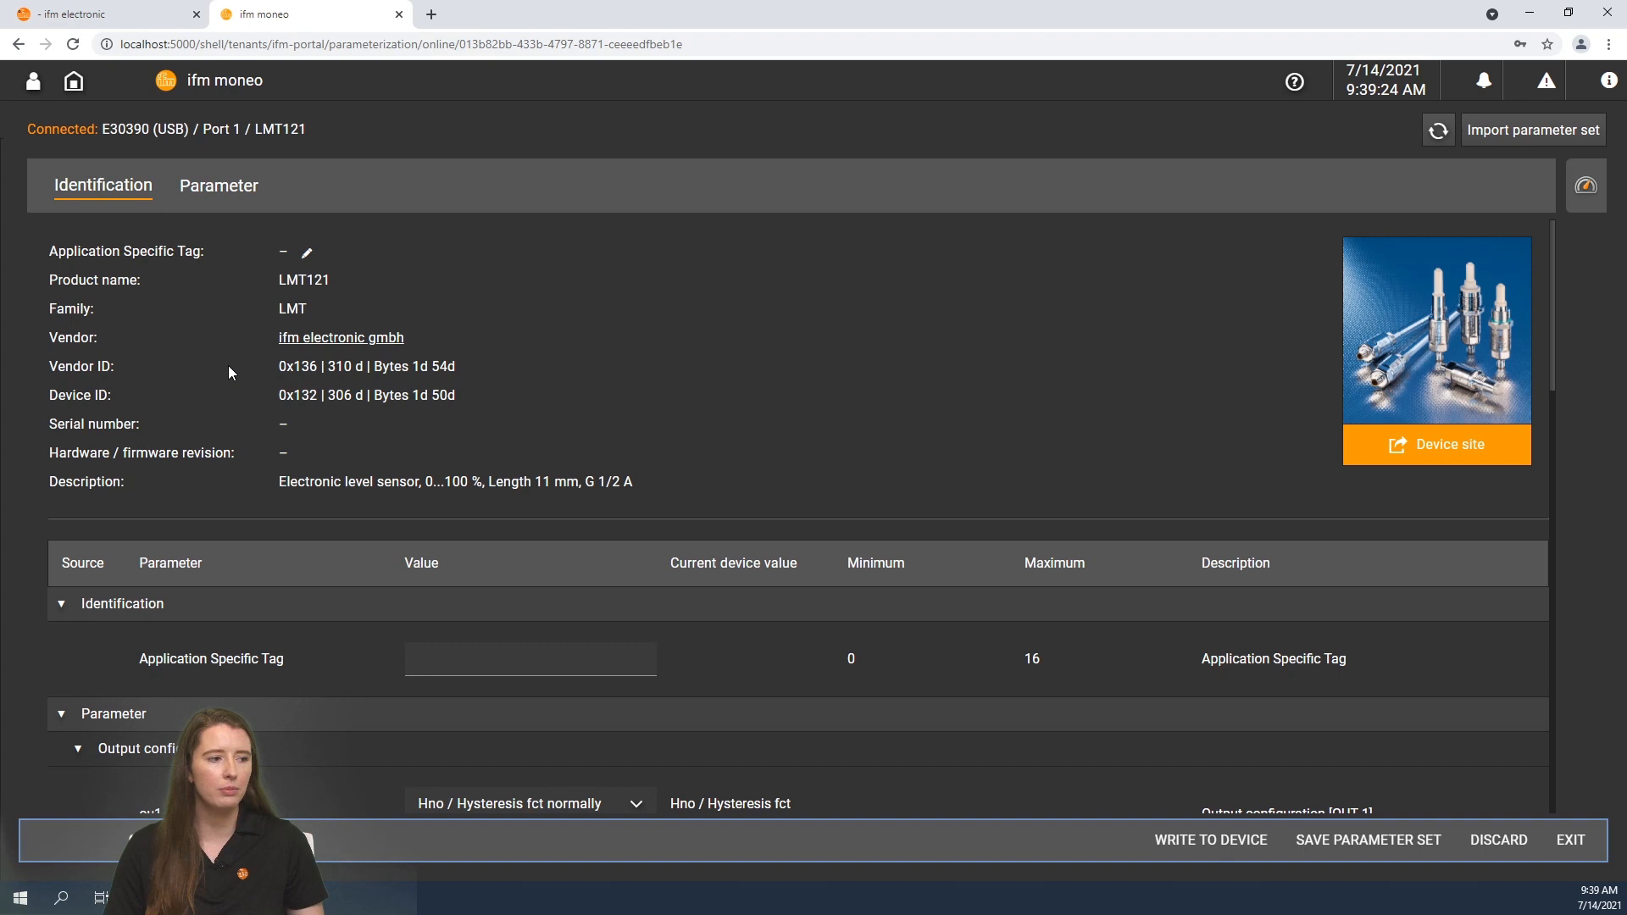
mouse_move(272, 286)
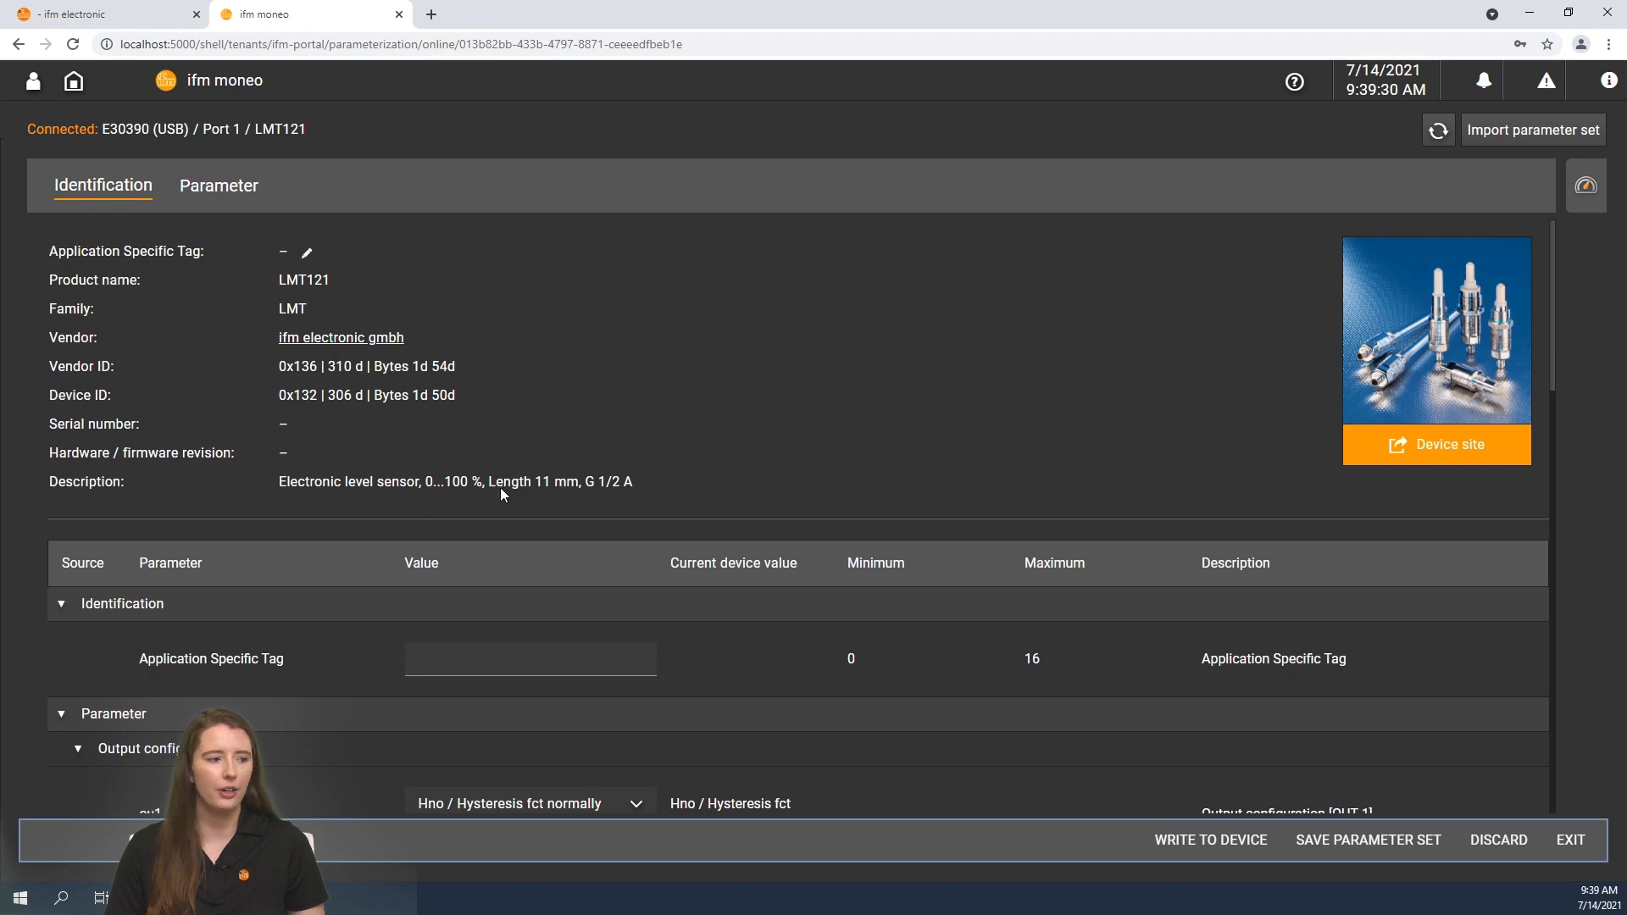
scroll("down", 3)
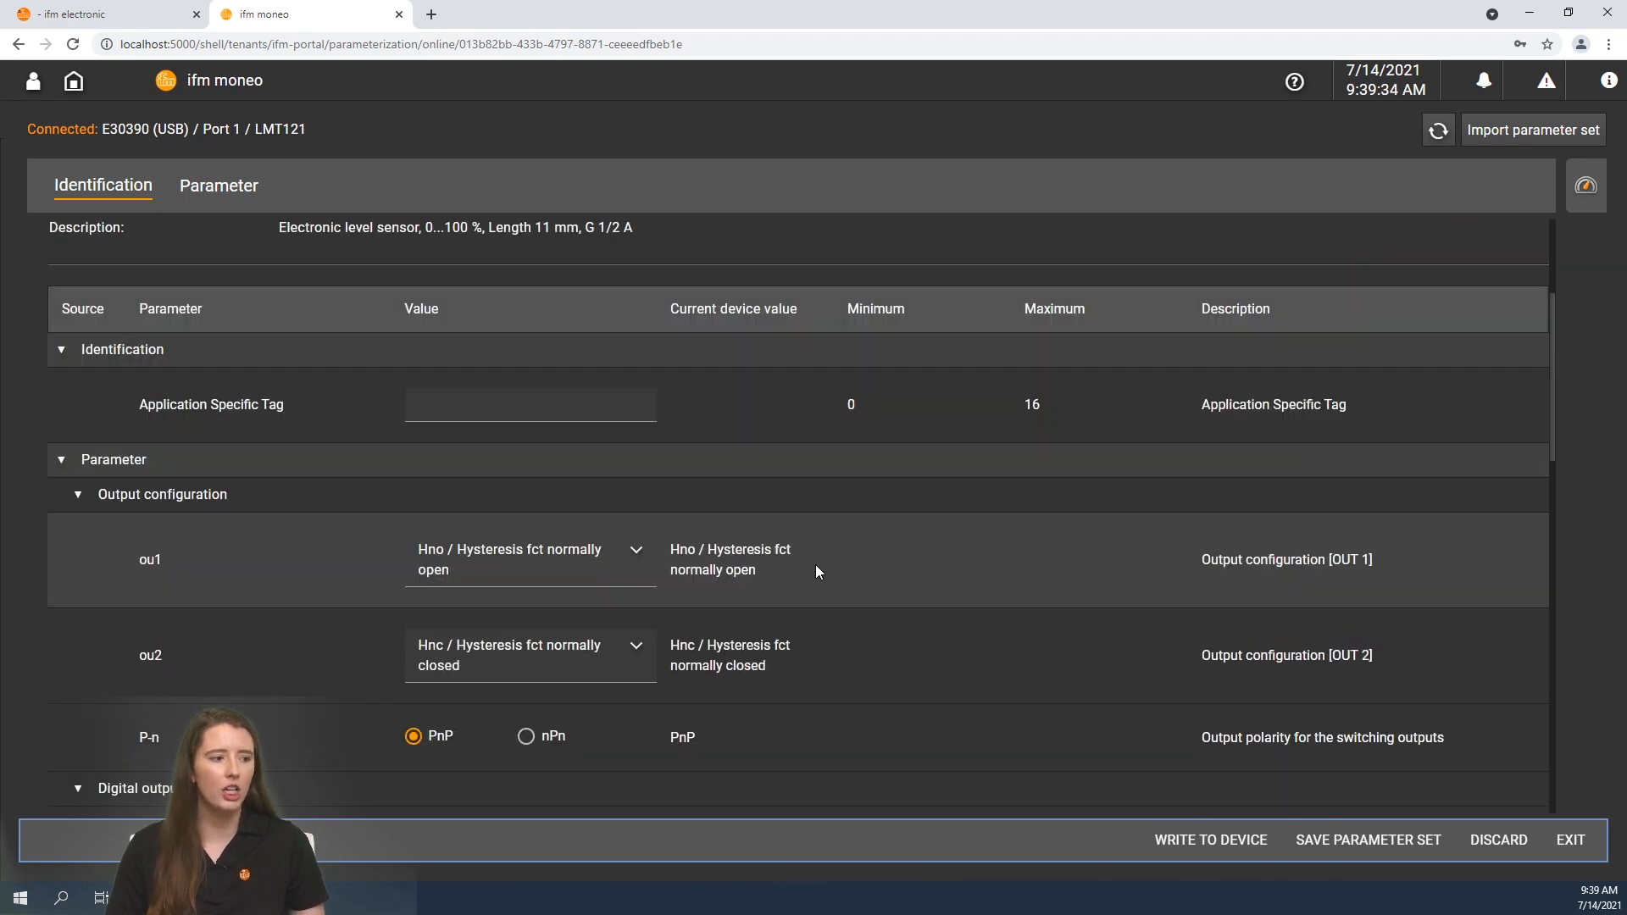
scroll("down", 3)
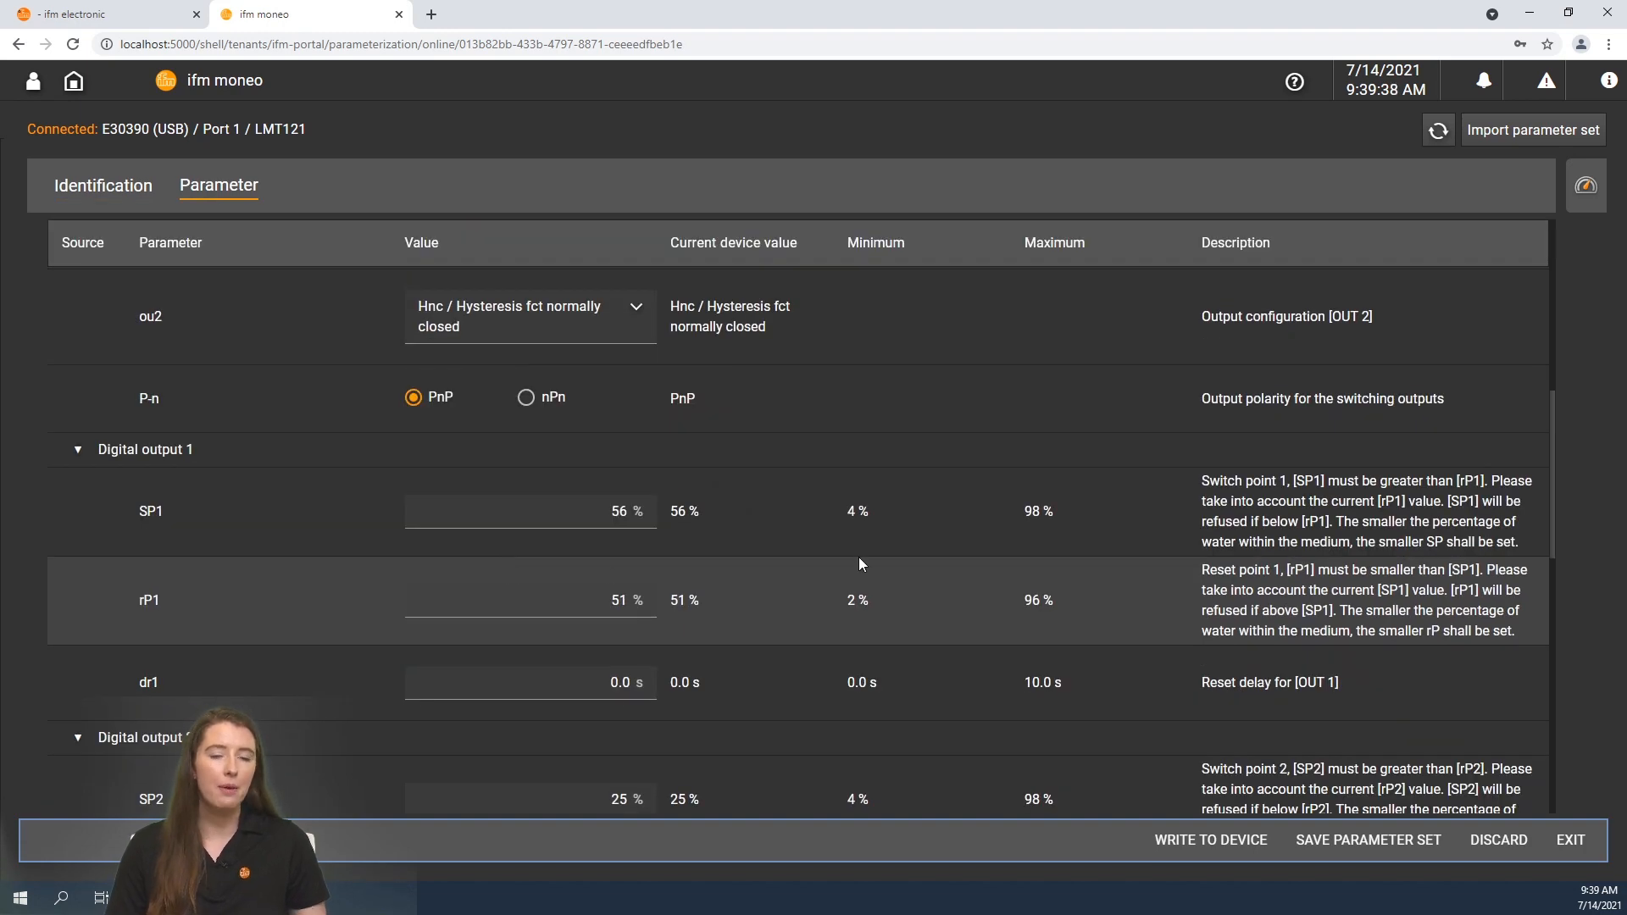
scroll("down", 3)
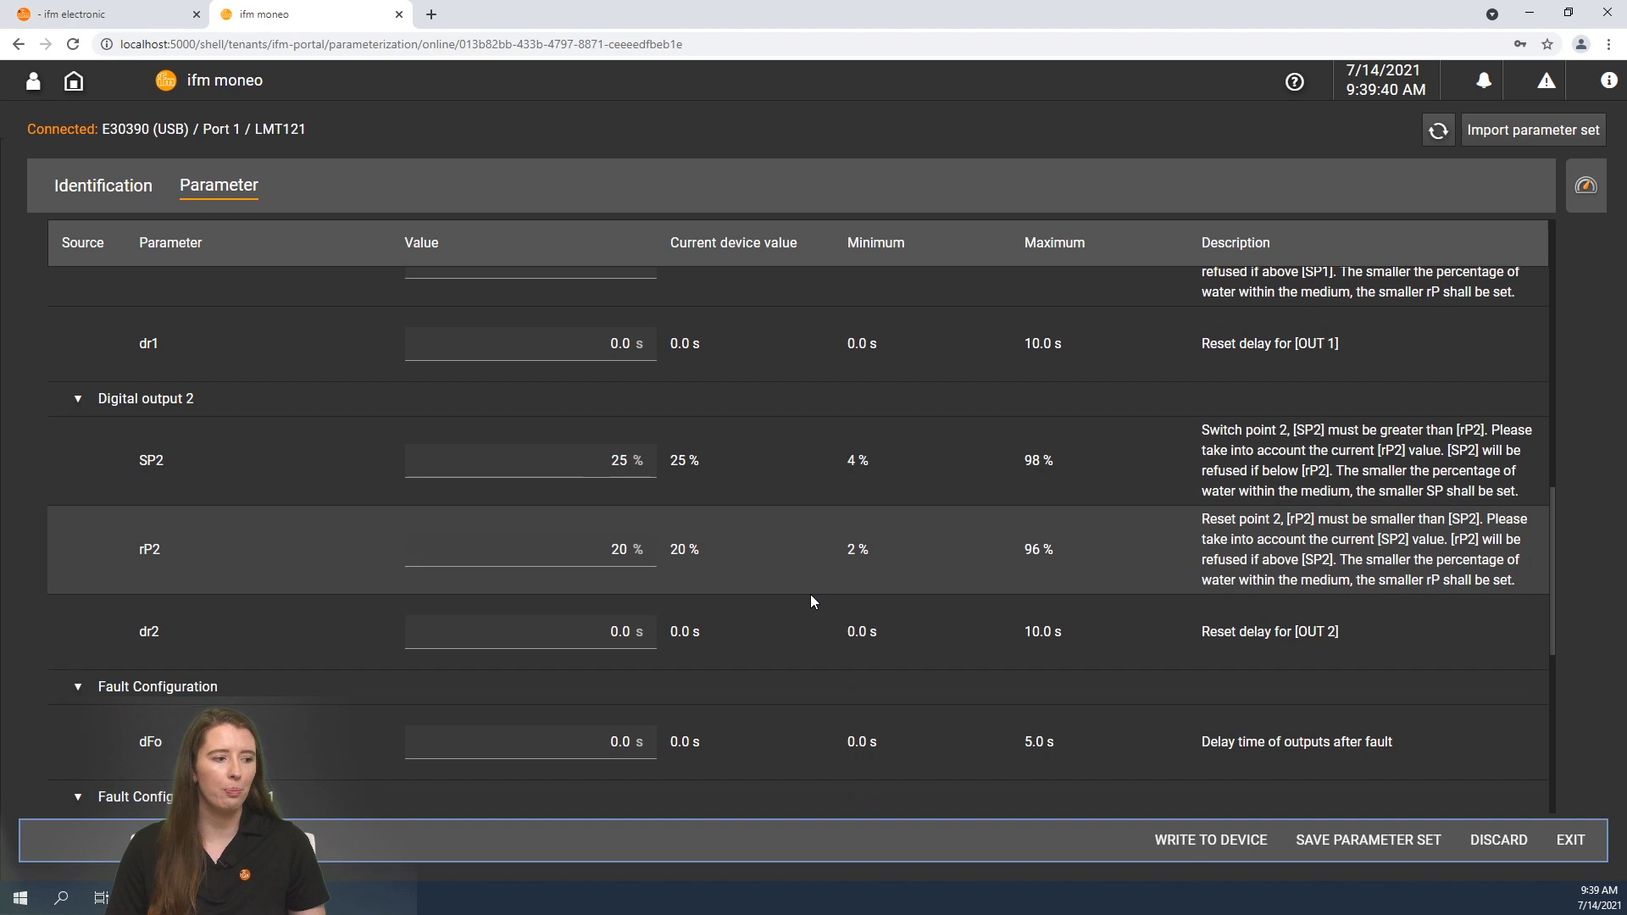
scroll("down", 3)
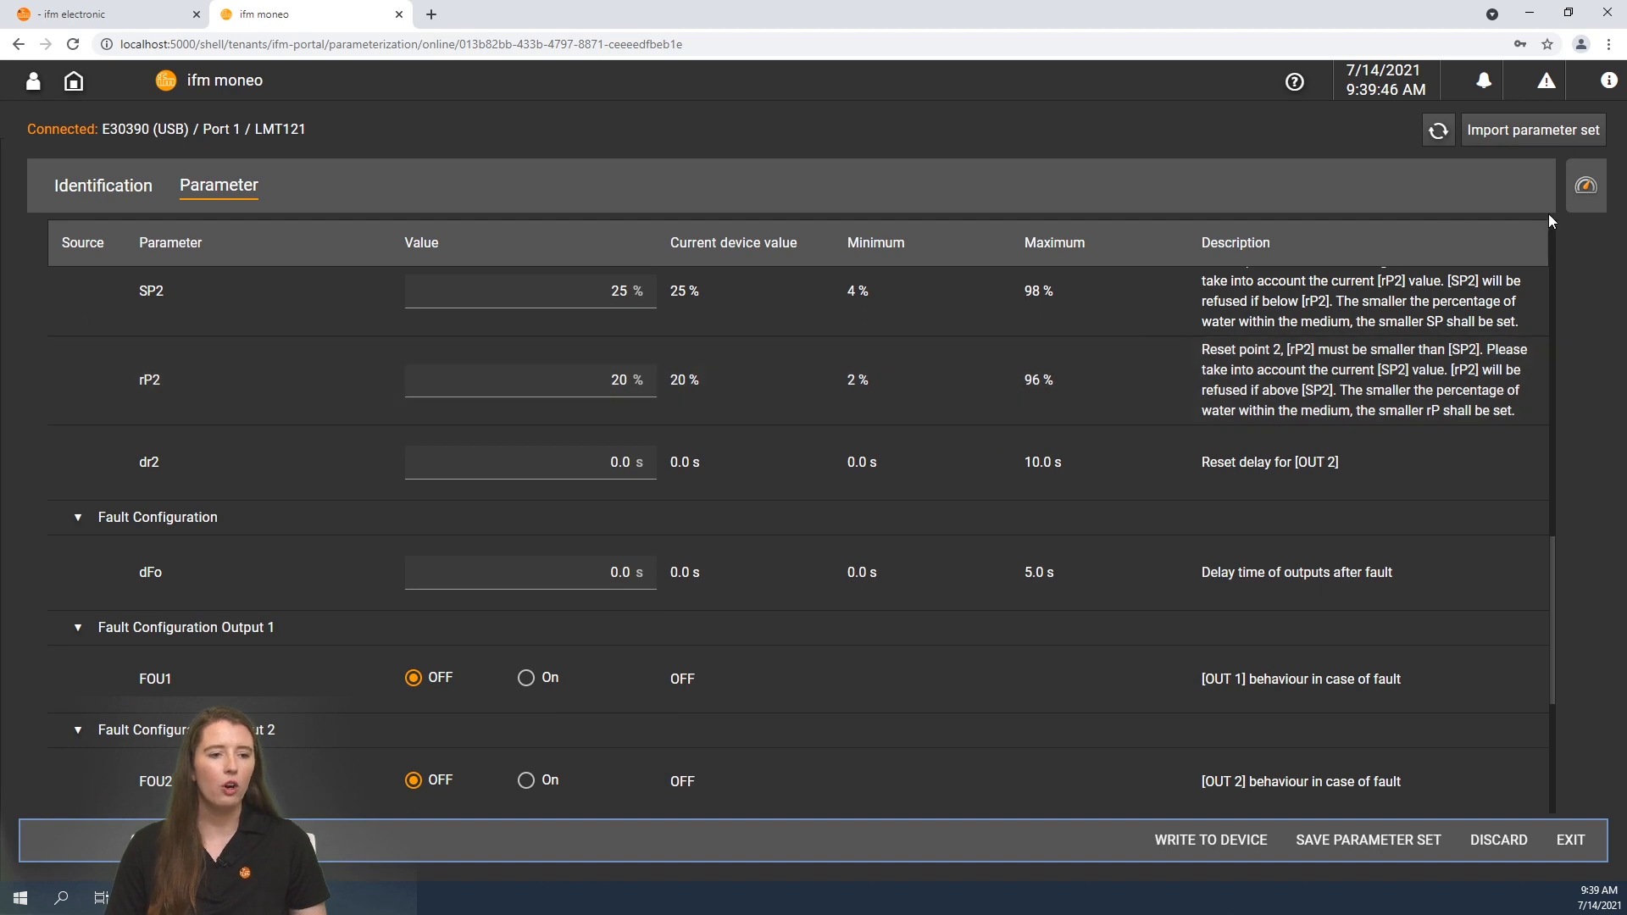
mouse_move(1585, 186)
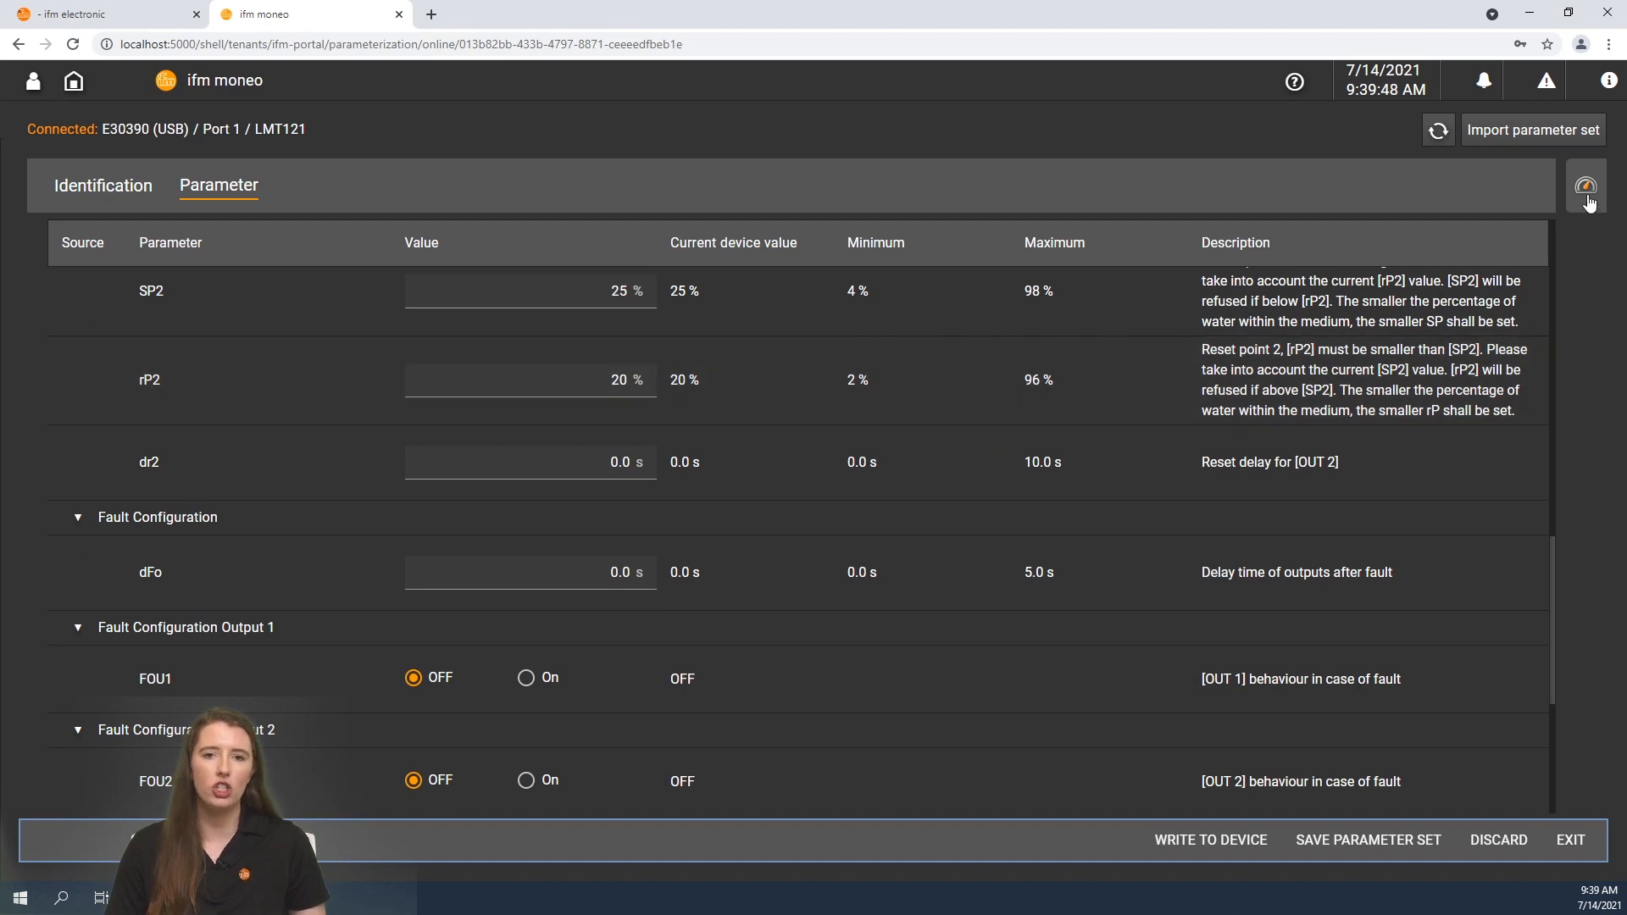
Show the cockpit dashboard with the 89% Level chart and OUT1/OUT2 states
left_click(1585, 188)
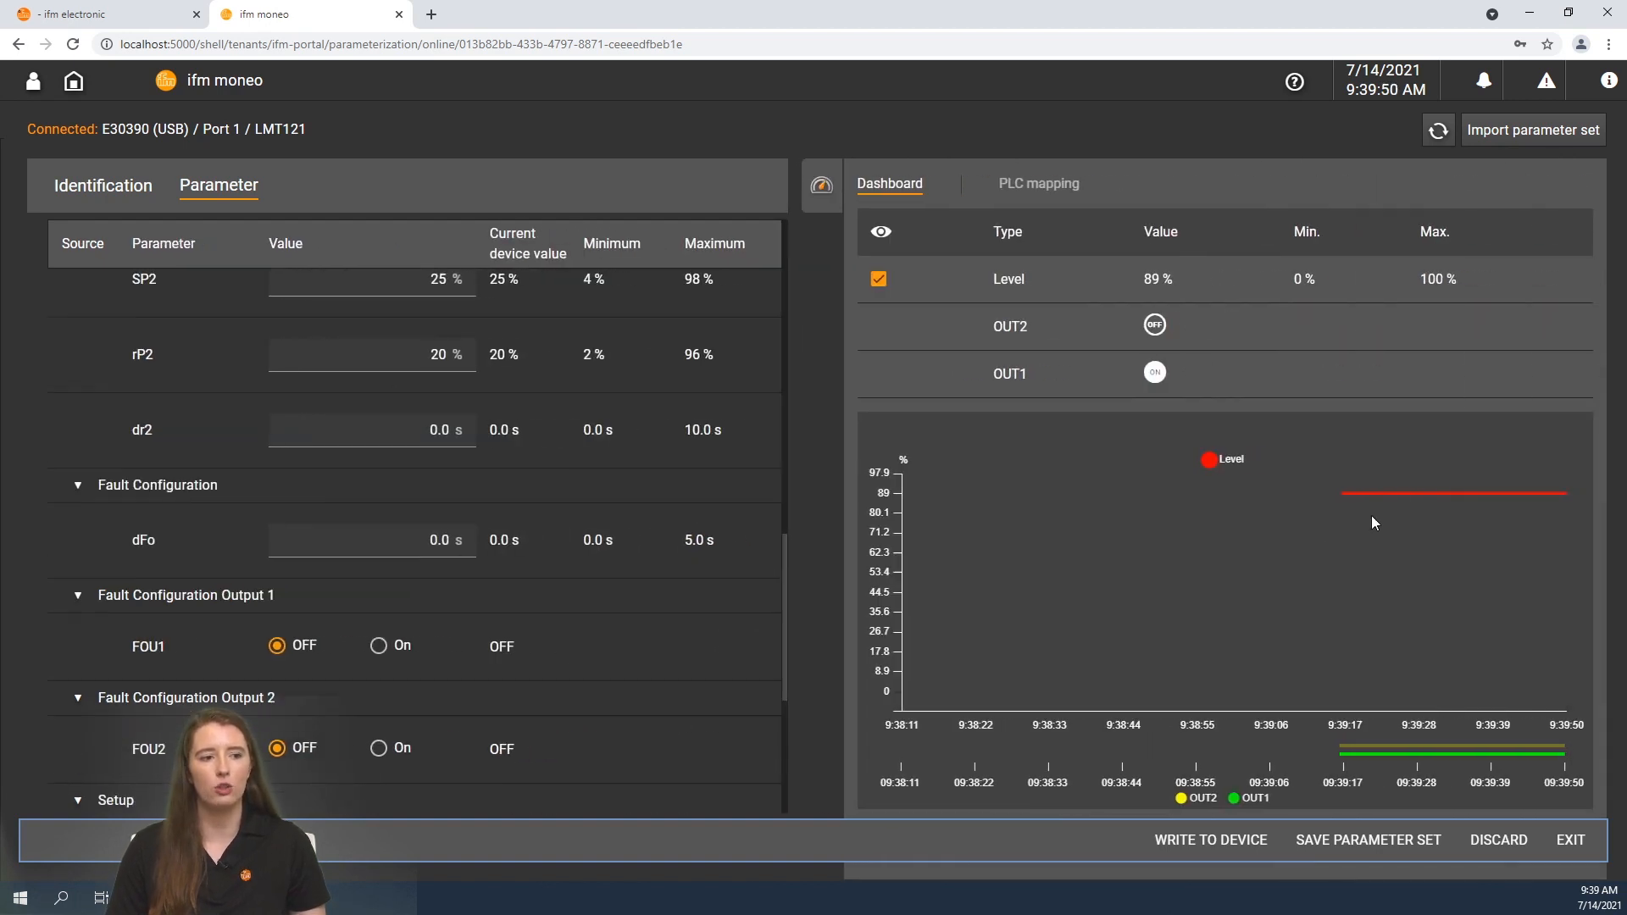
mouse_move(1312, 570)
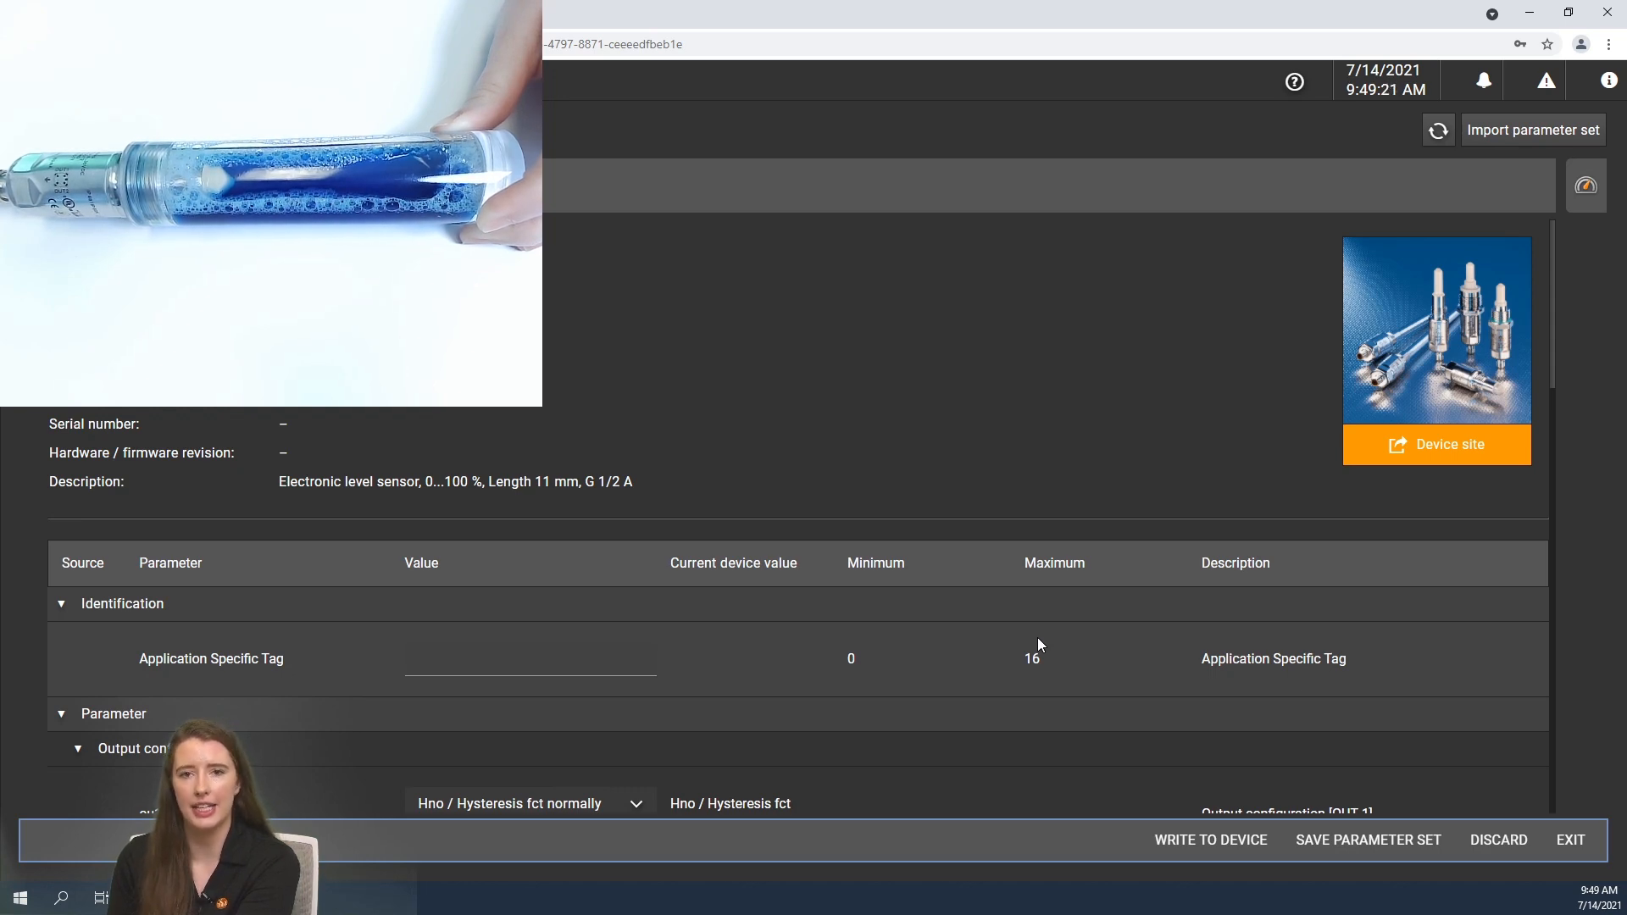
Run the [rES] Reset to factory settings command from the Setup section
scroll("down", 3)
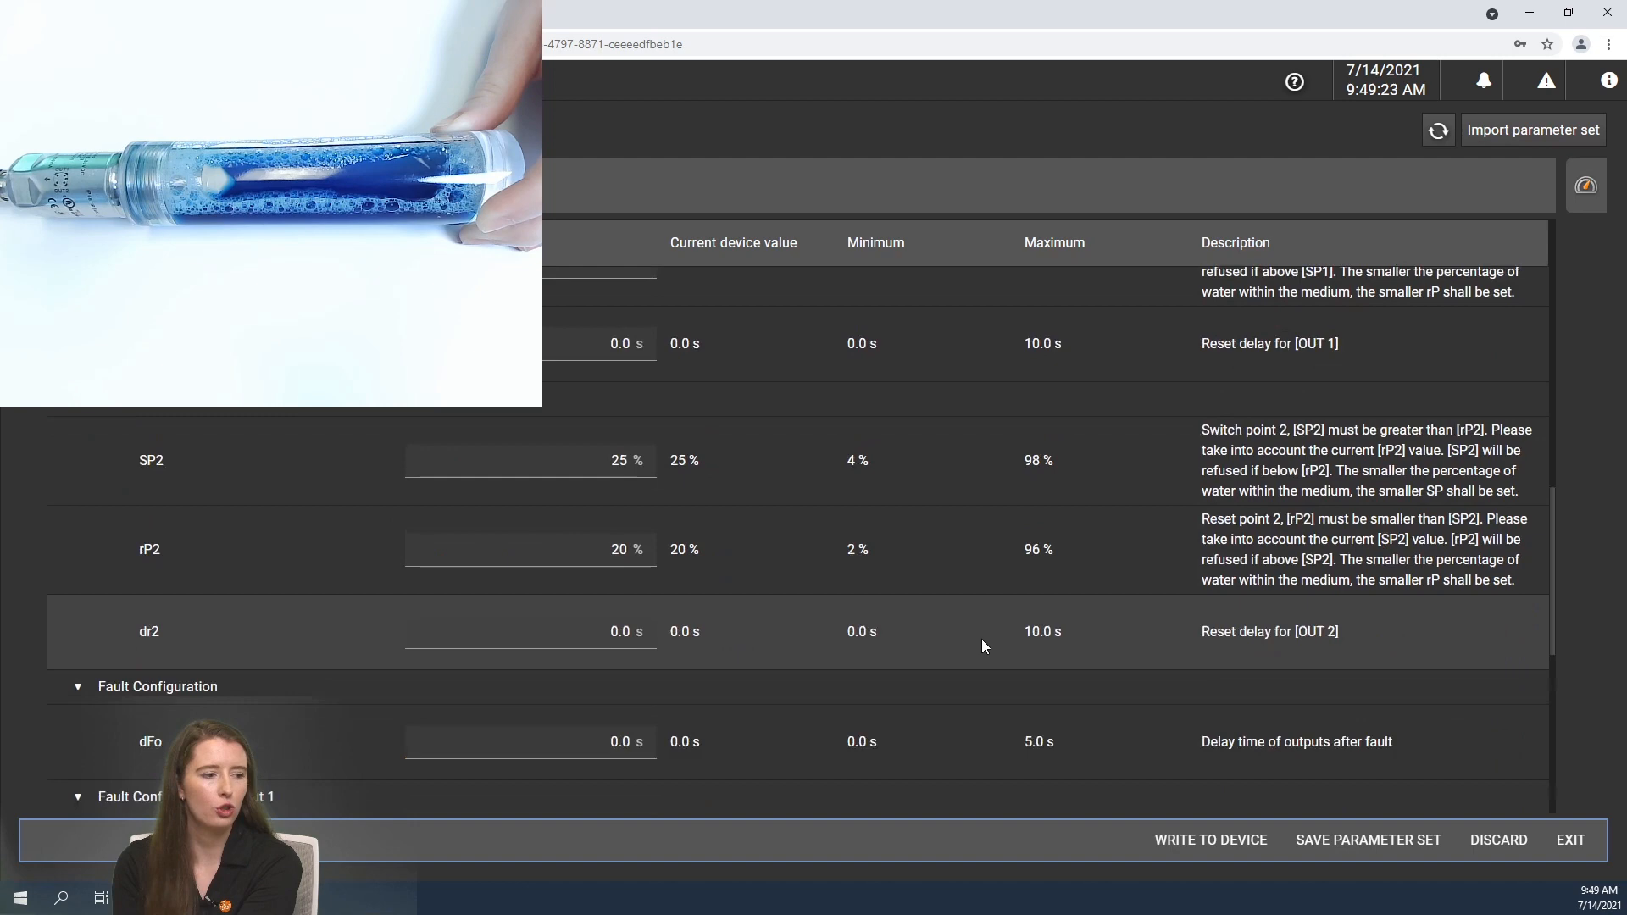
scroll("down", 3)
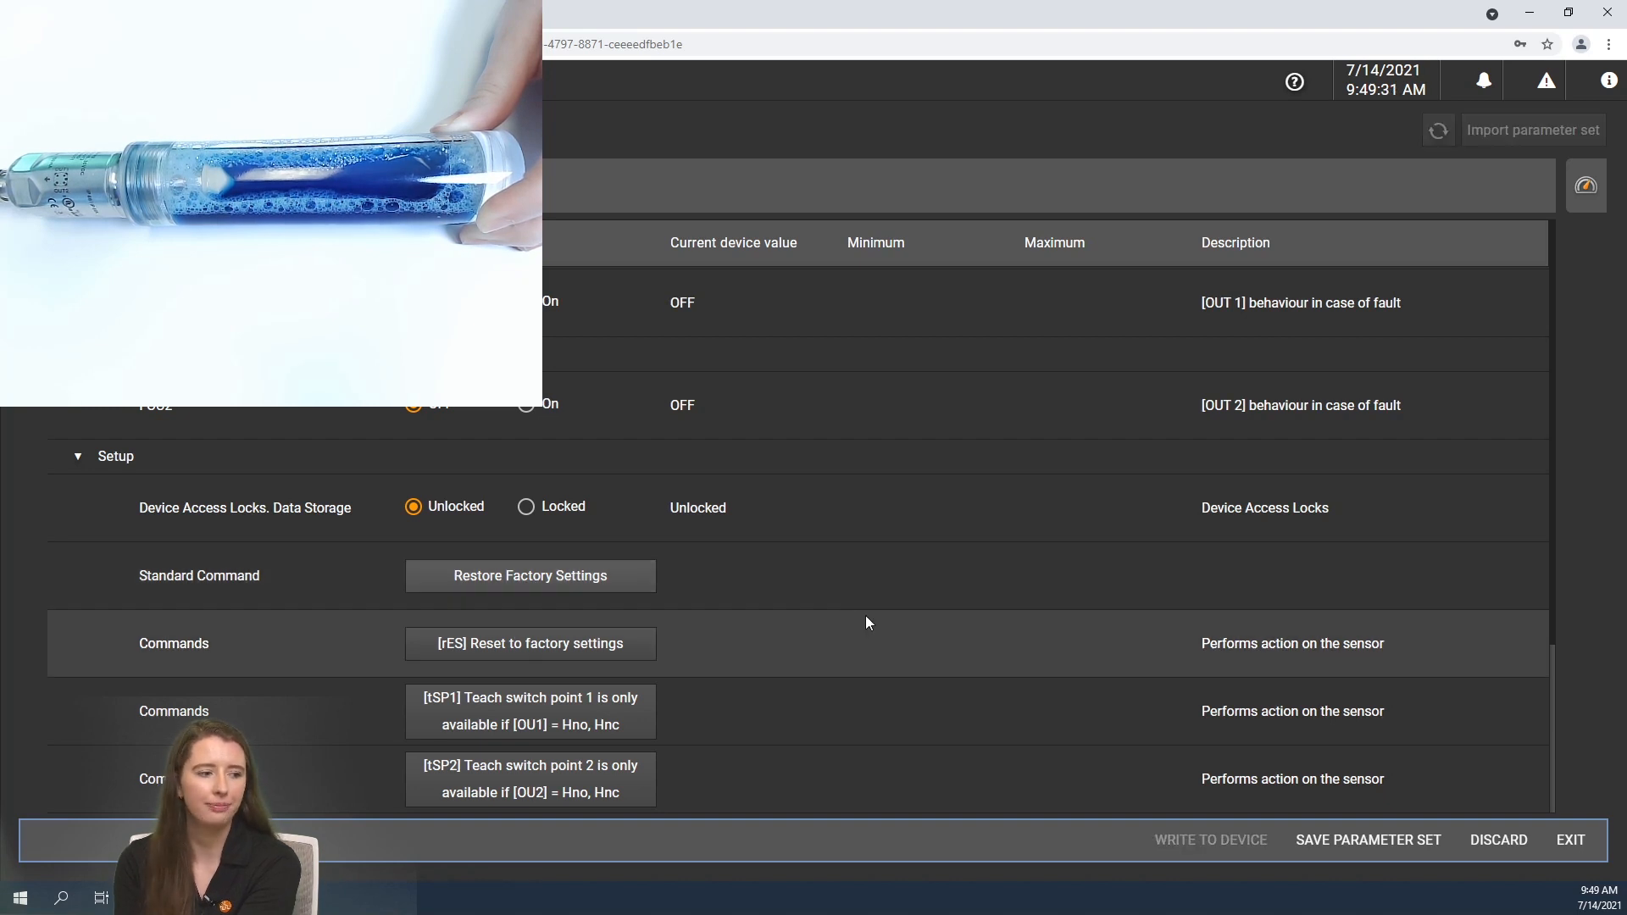
left_click(1209, 840)
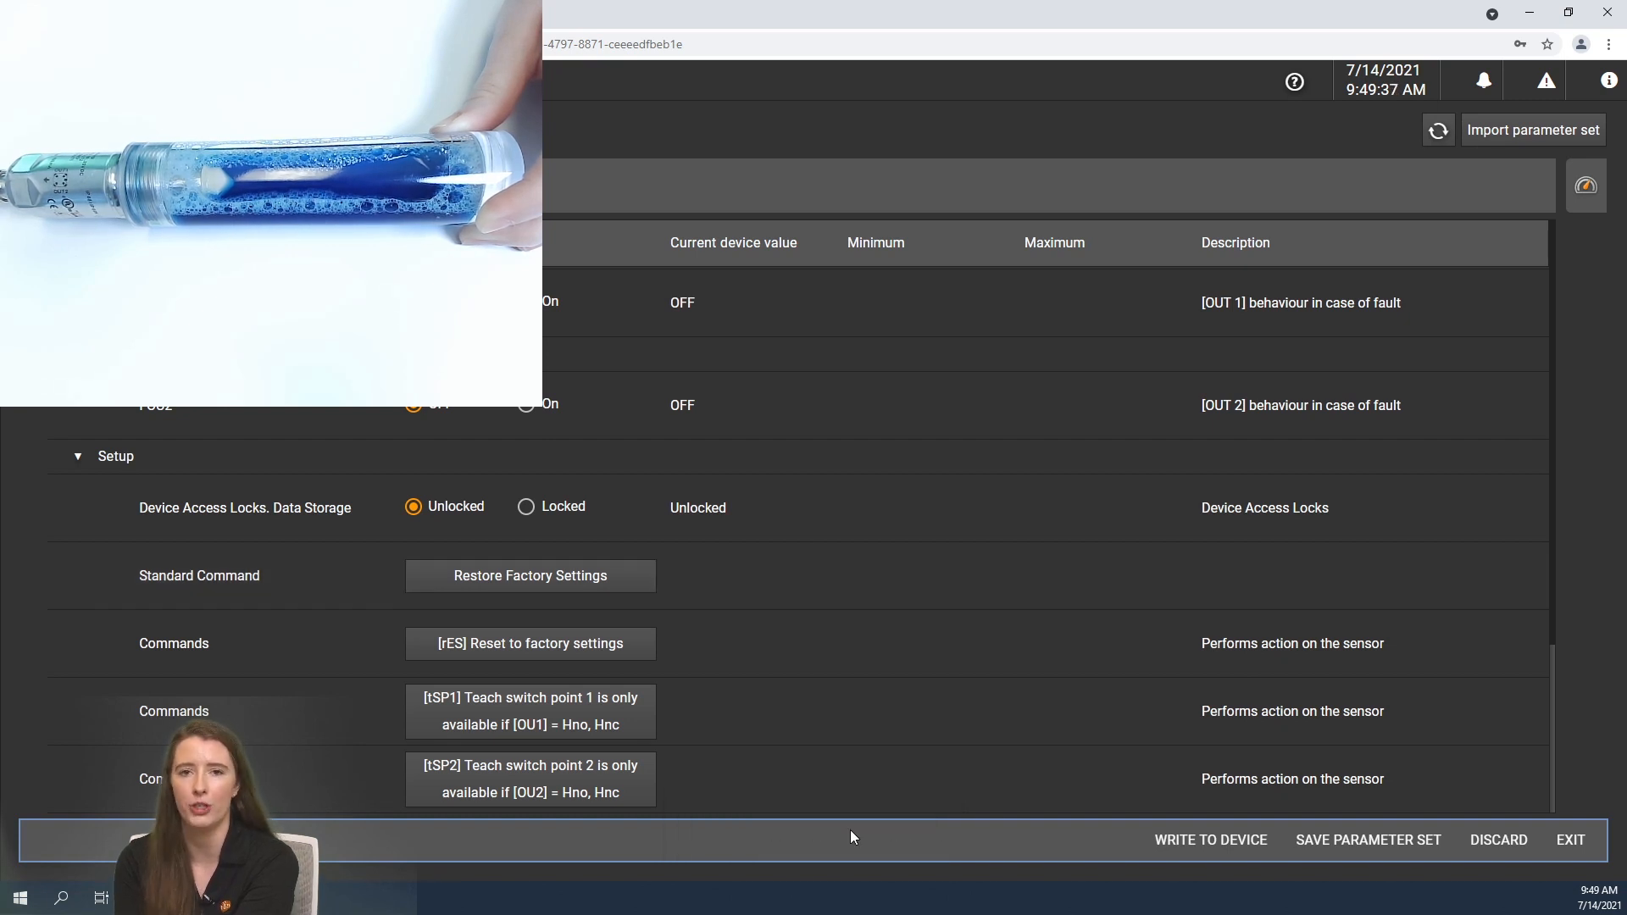
scroll("up", 3)
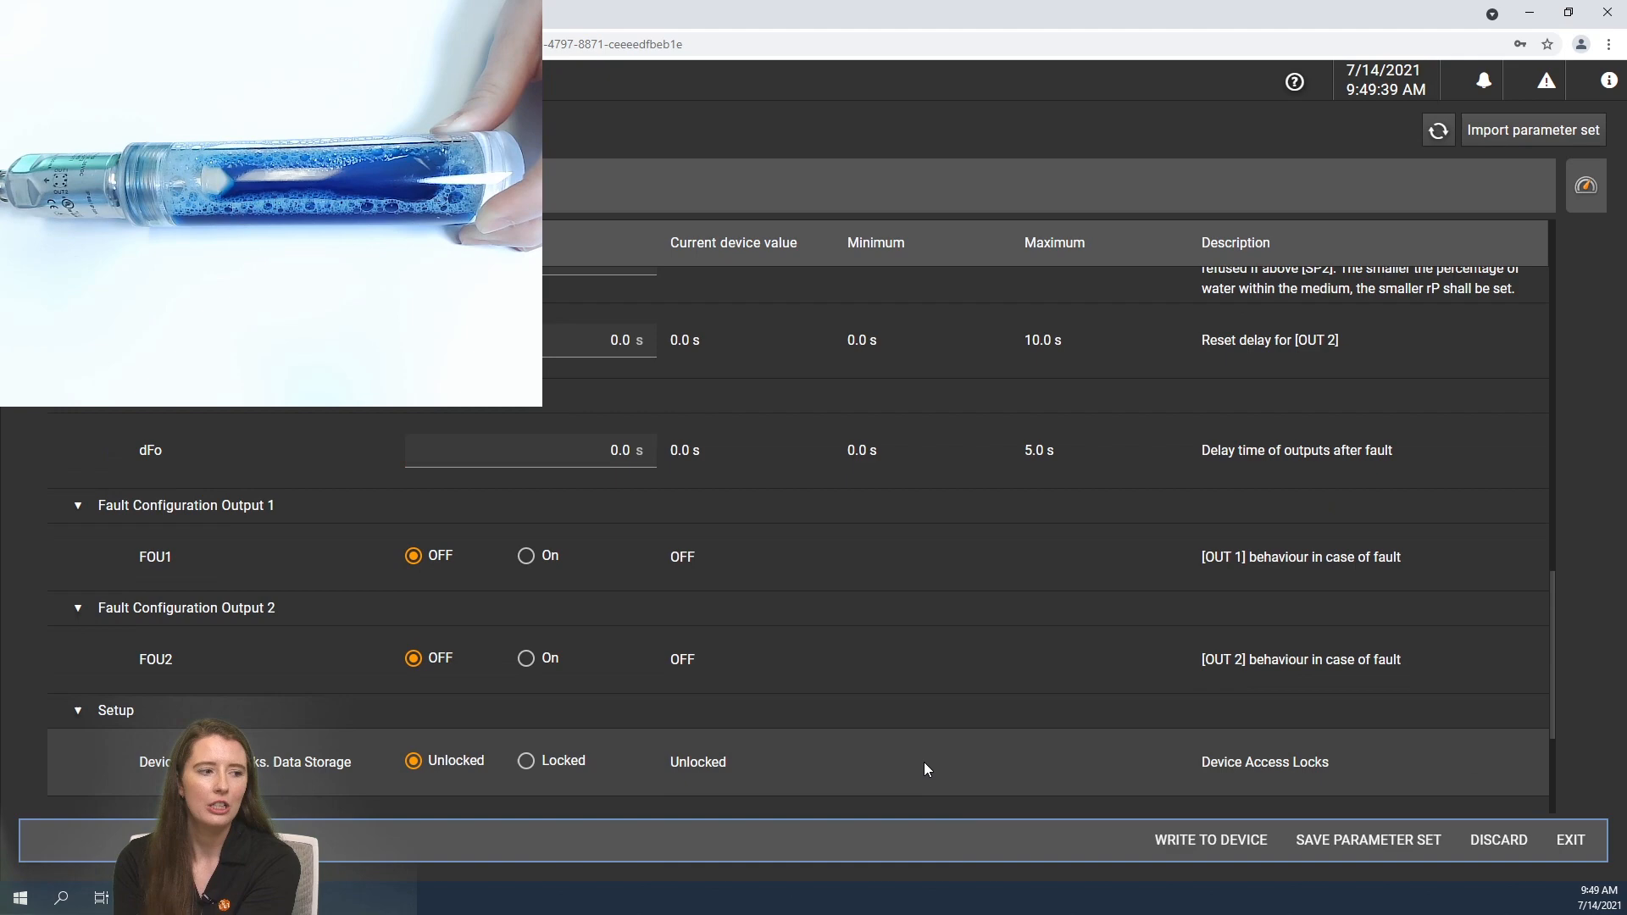
scroll("up", 3)
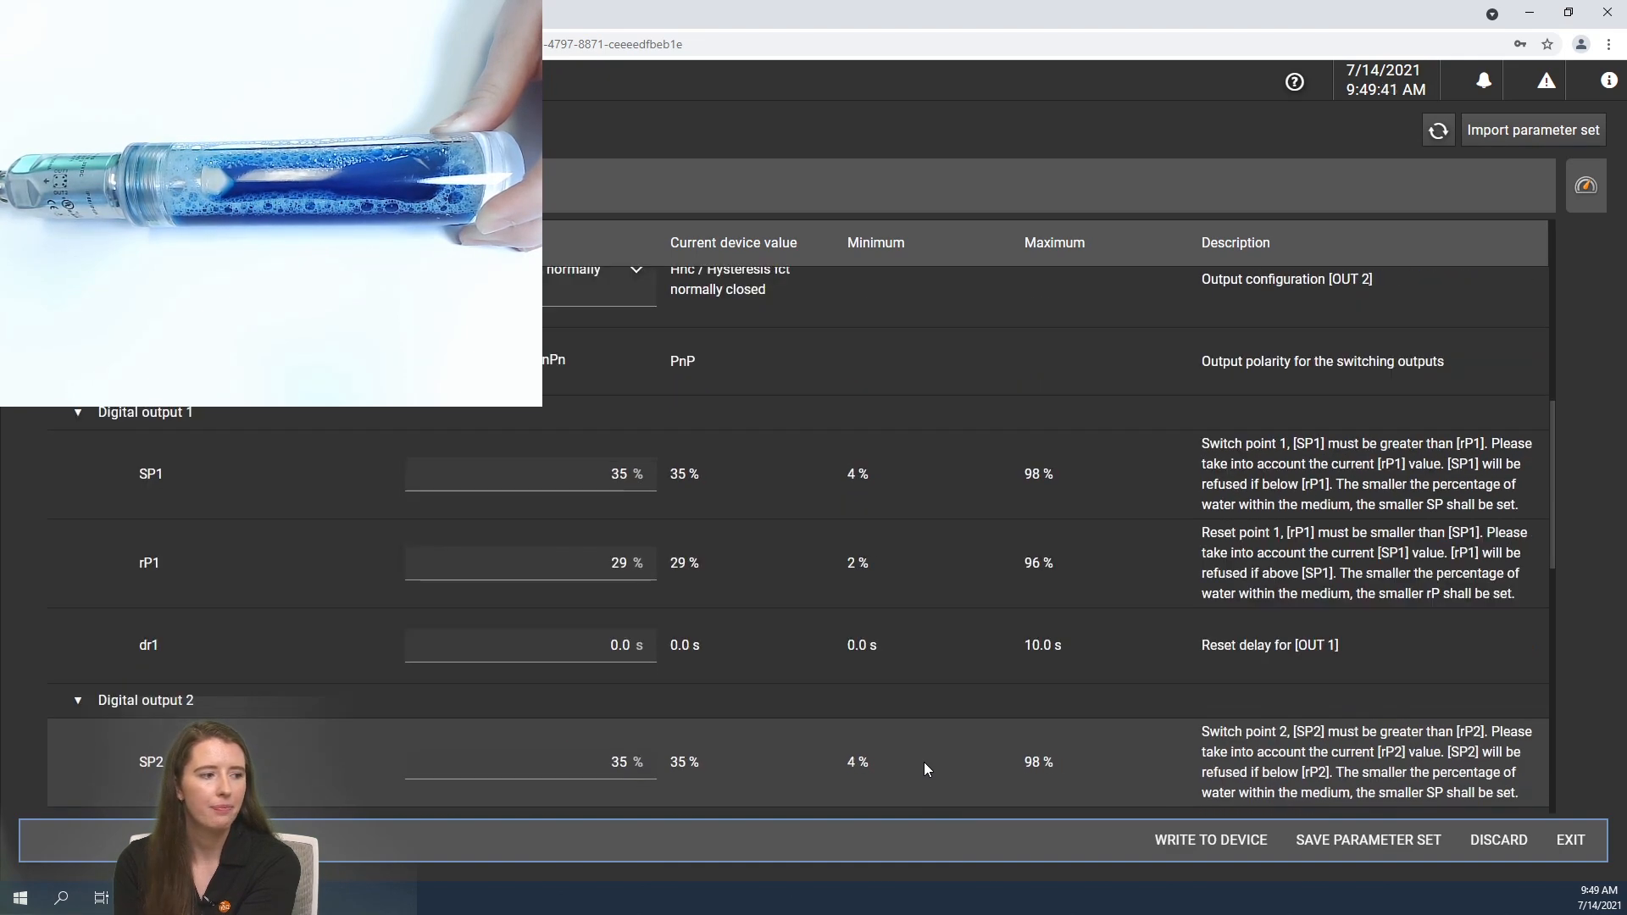
scroll("down", 3)
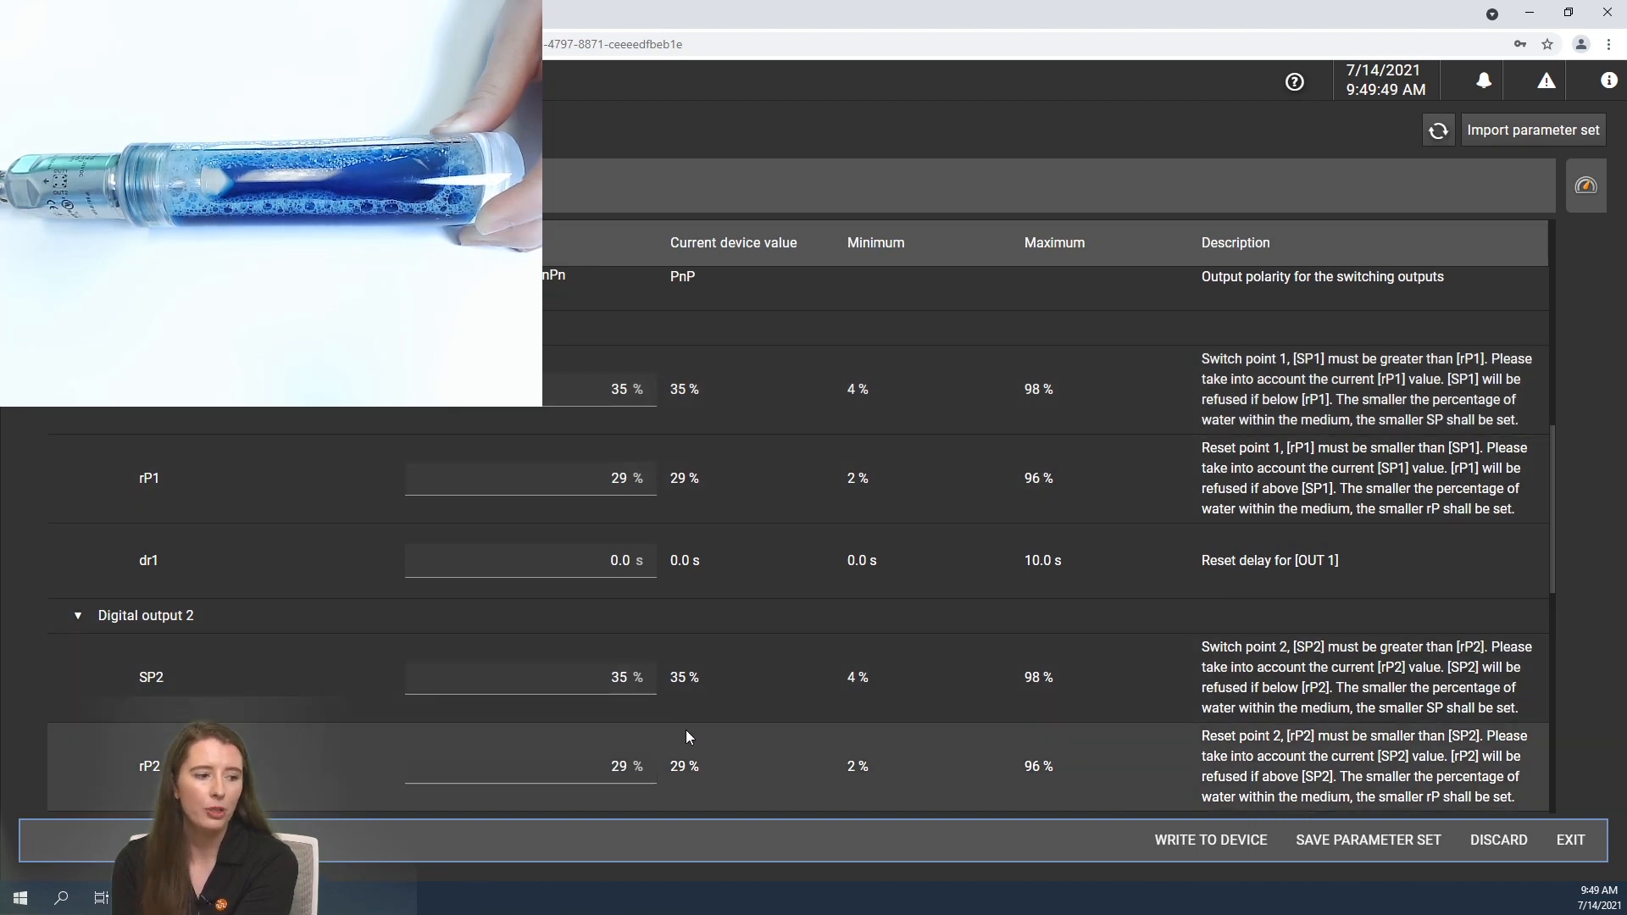
scroll("up", 3)
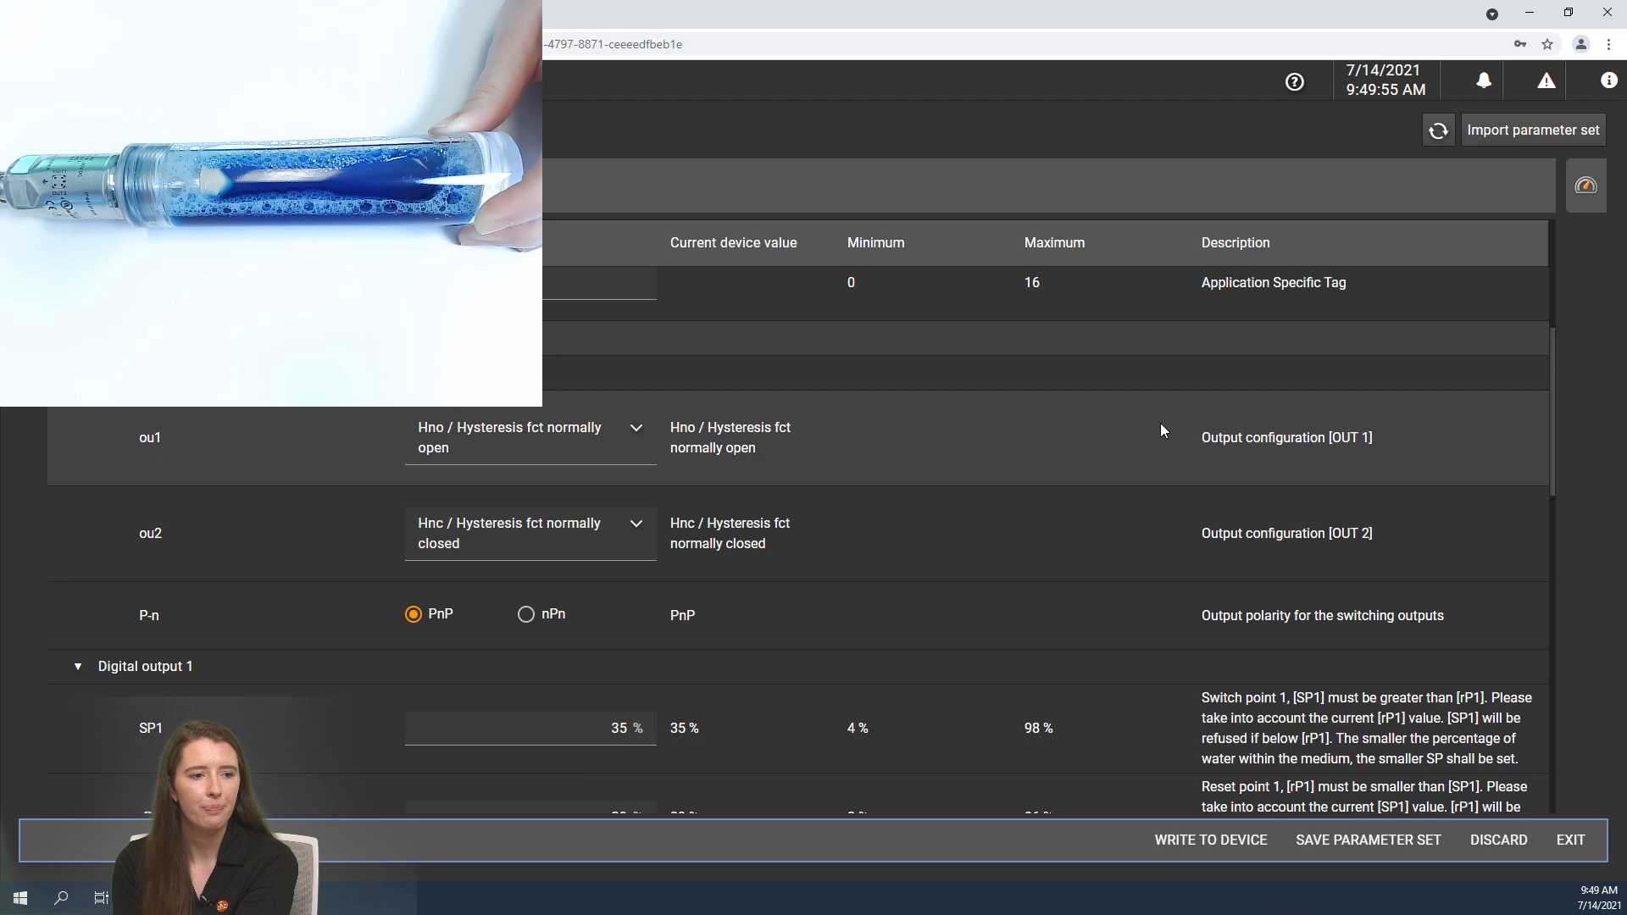
mouse_move(1585, 187)
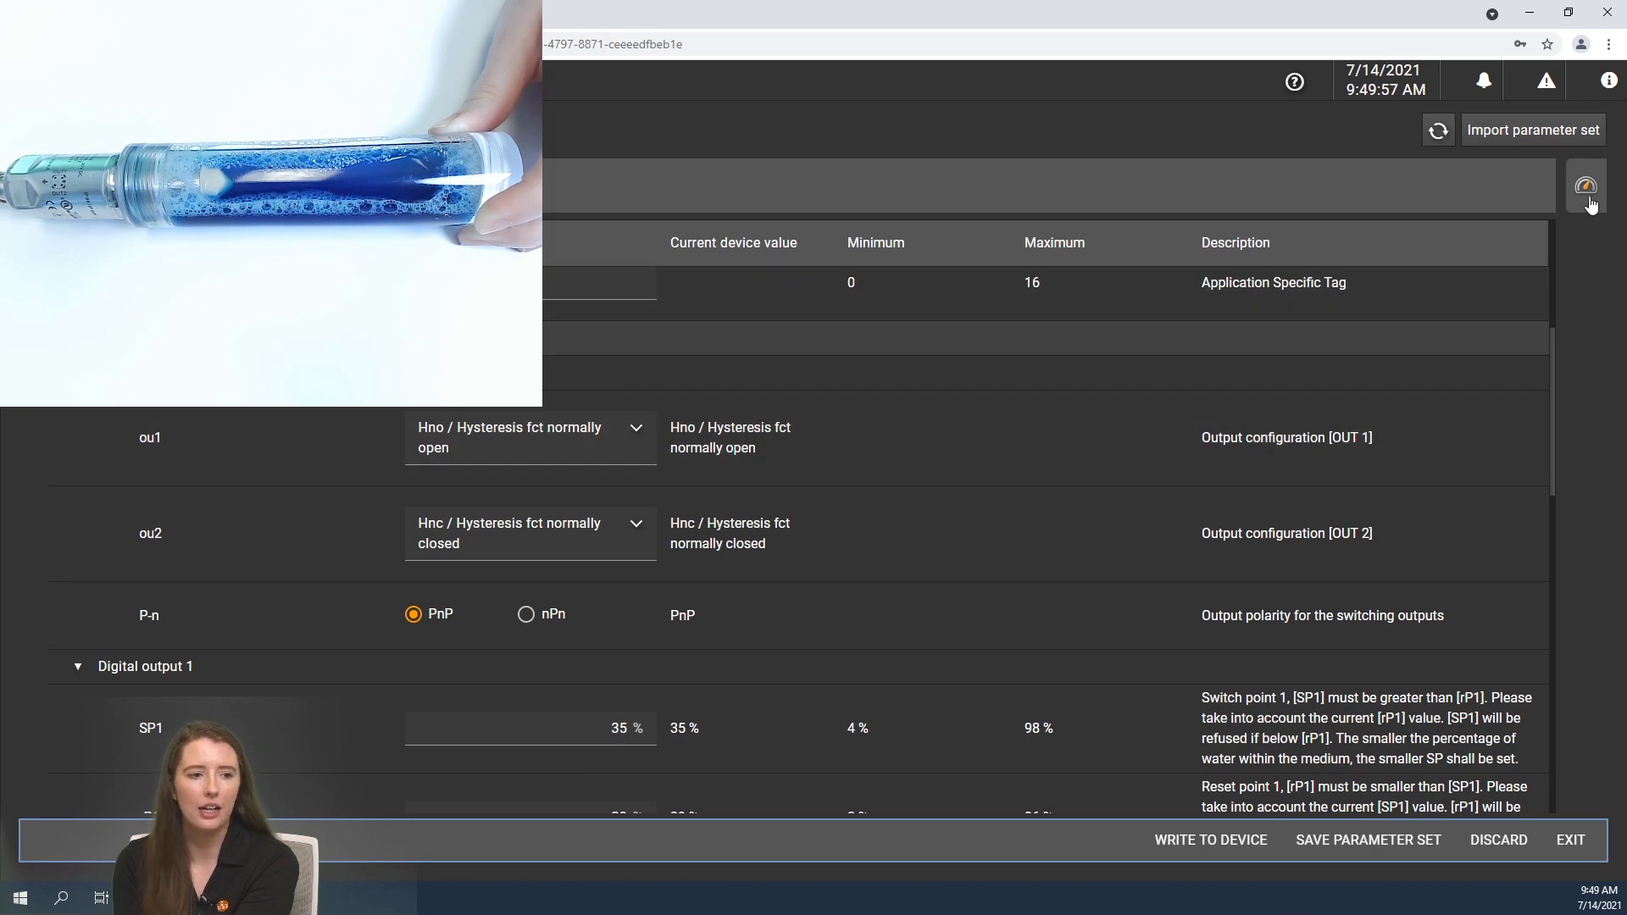
Watch the live Level trend fall to near 0% and recover to about 87%
left_click(1586, 186)
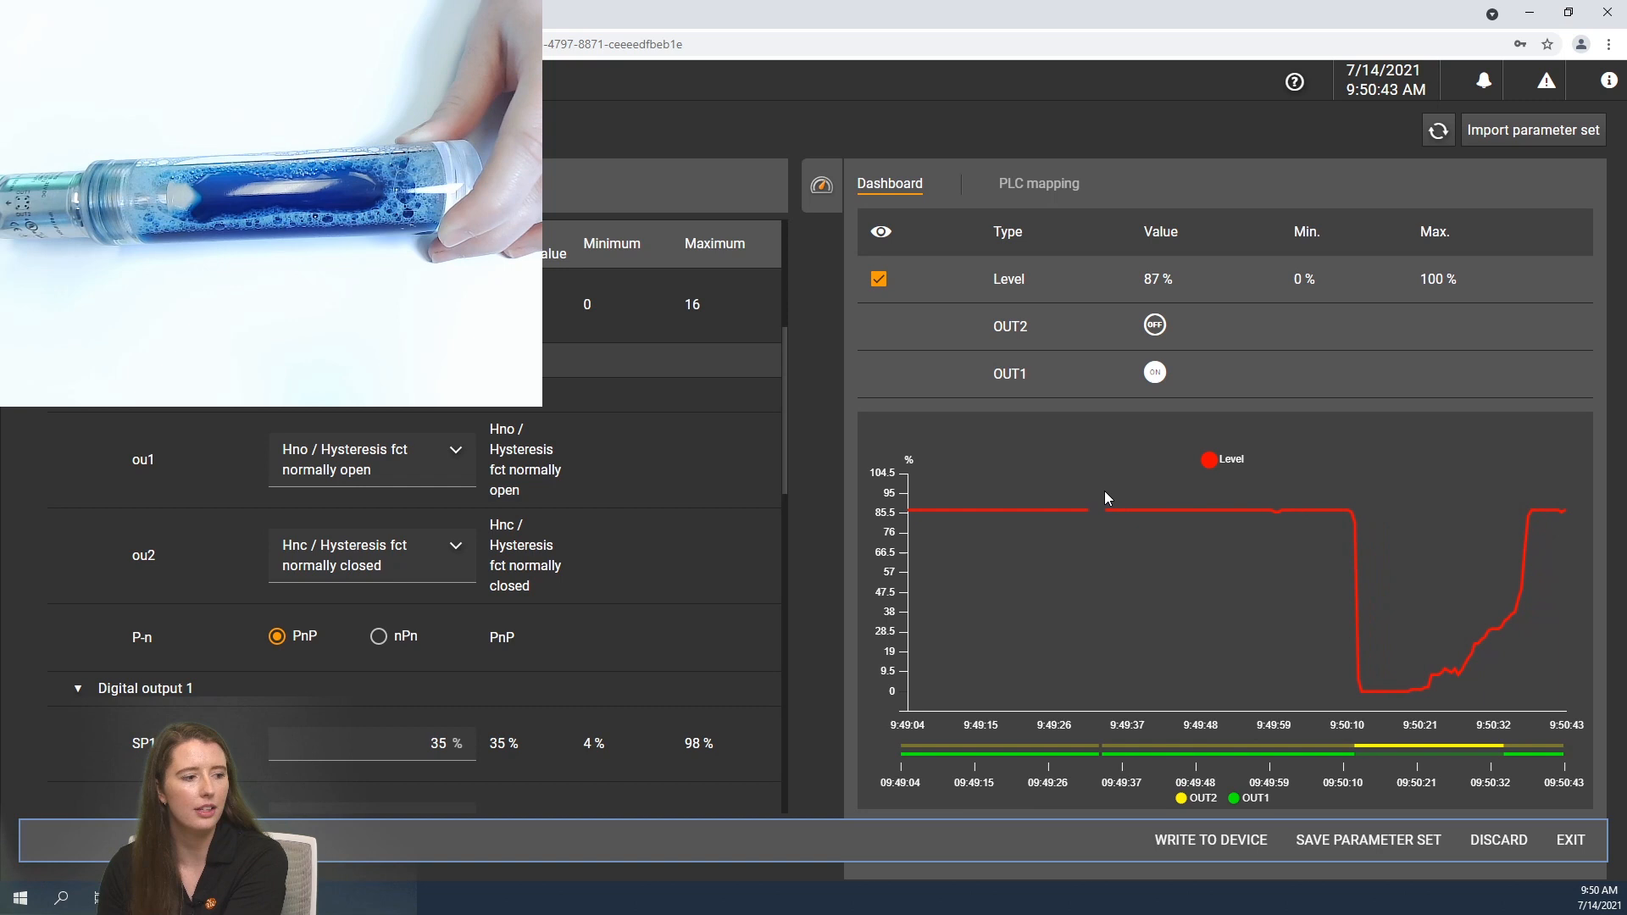
scroll("down", 3)
type("60")
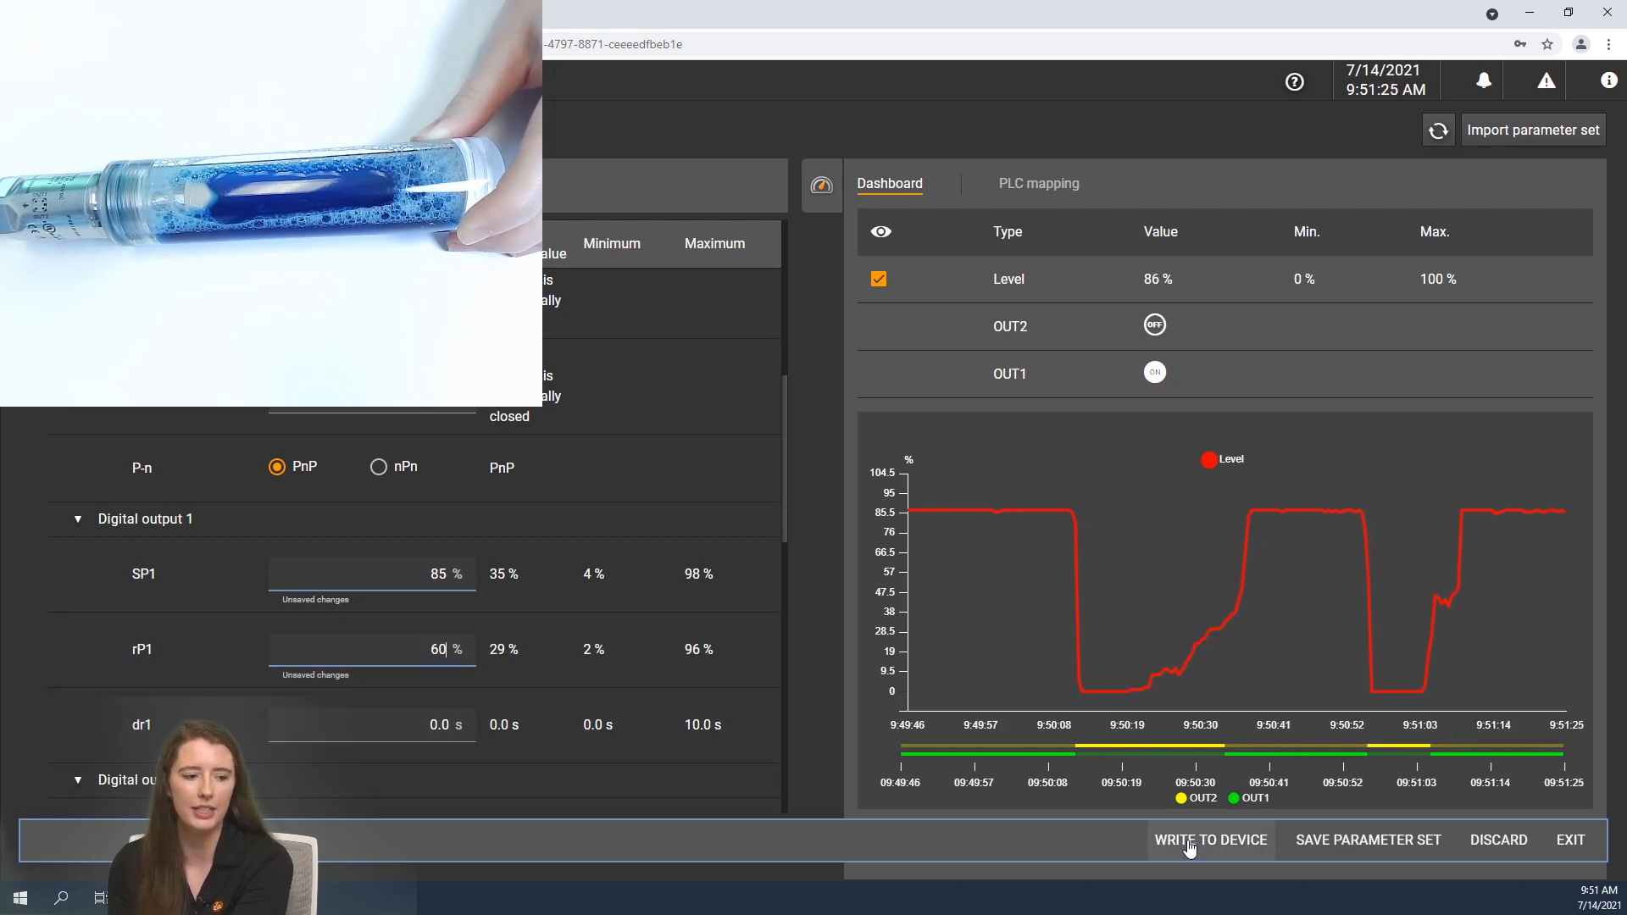
Write SP1 85% and rP1 60% to the LMT121 and confirm Done
left_click(1209, 839)
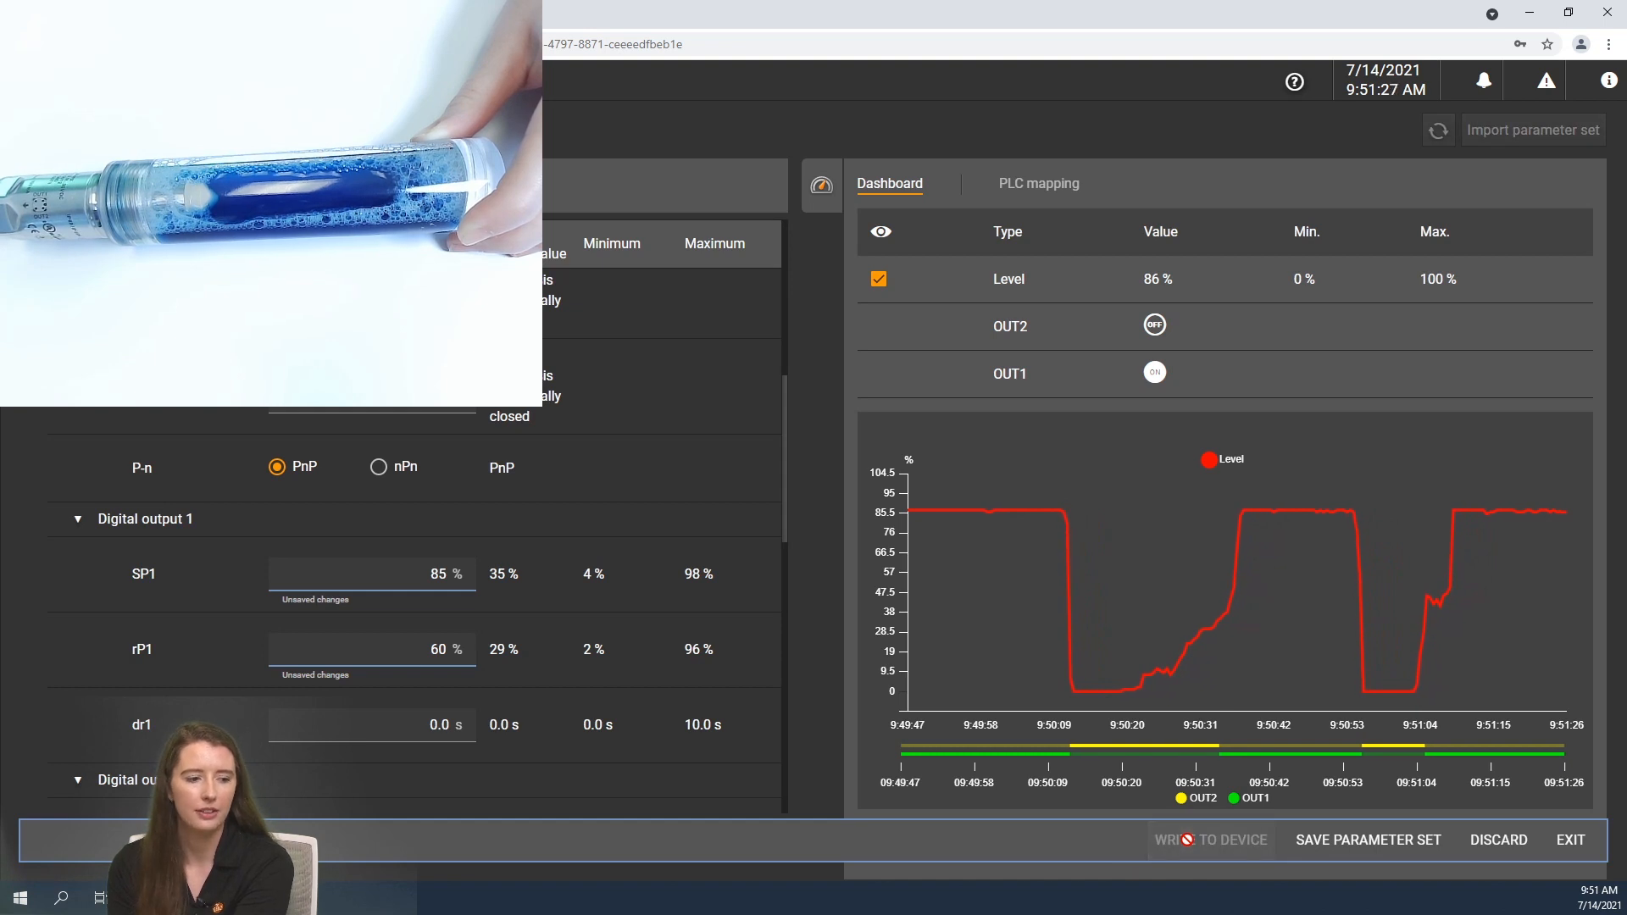
left_click(1210, 839)
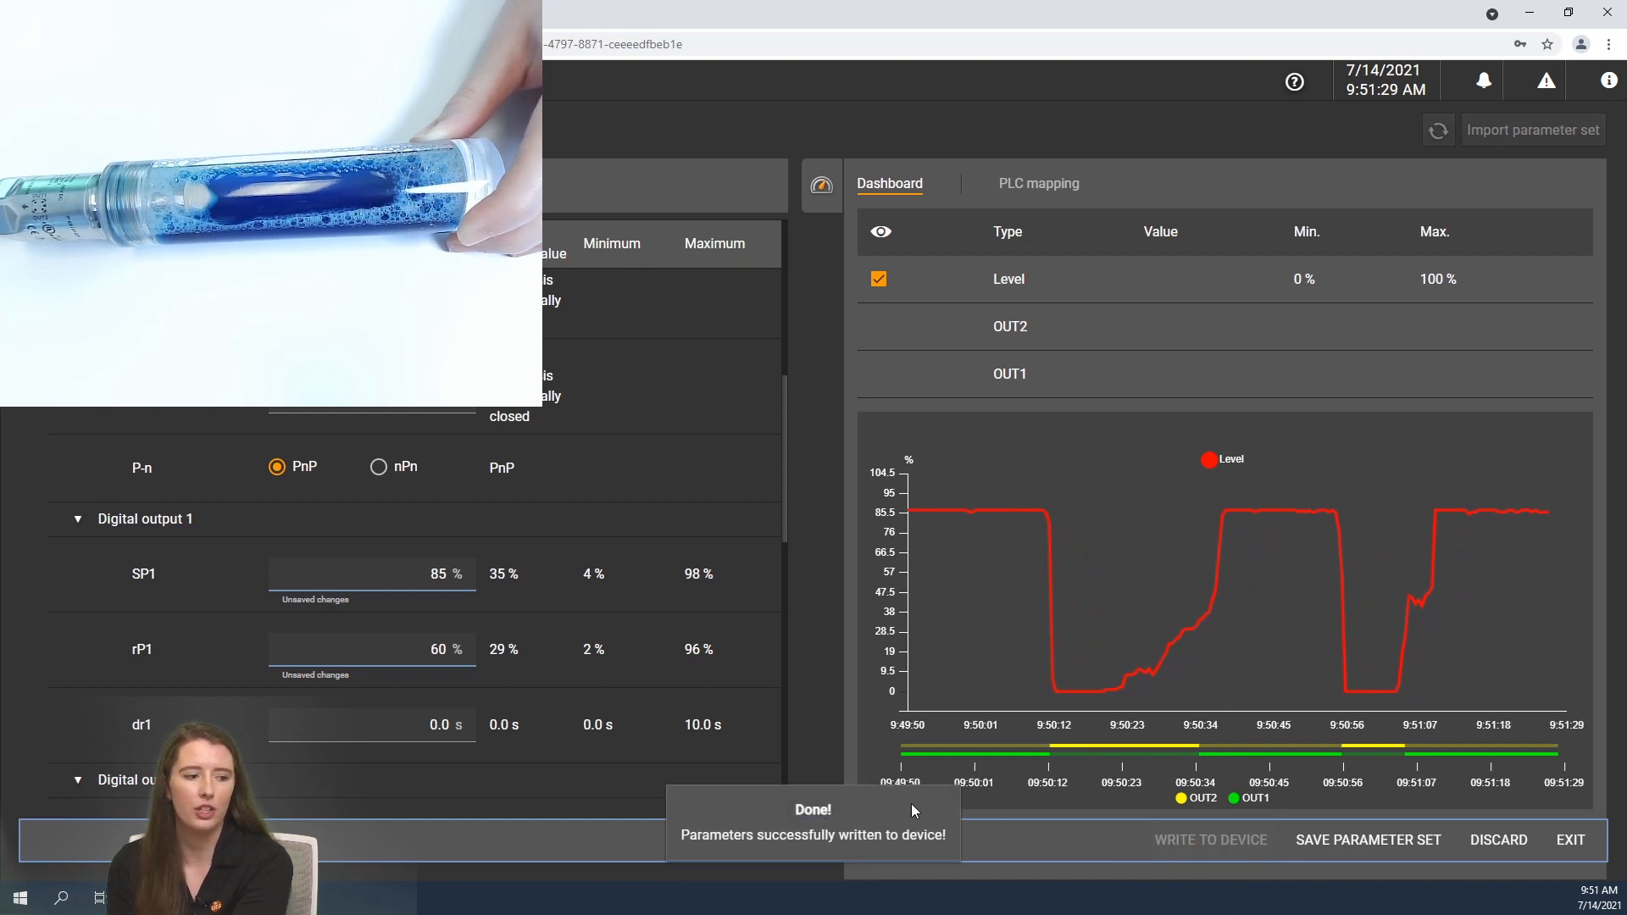